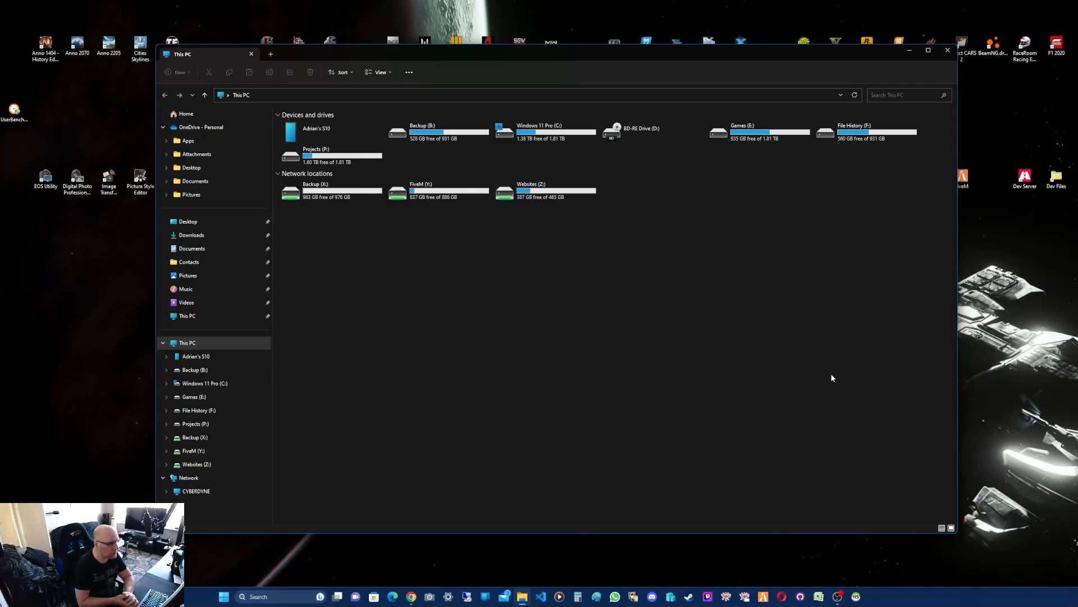
mouse_move(855, 372)
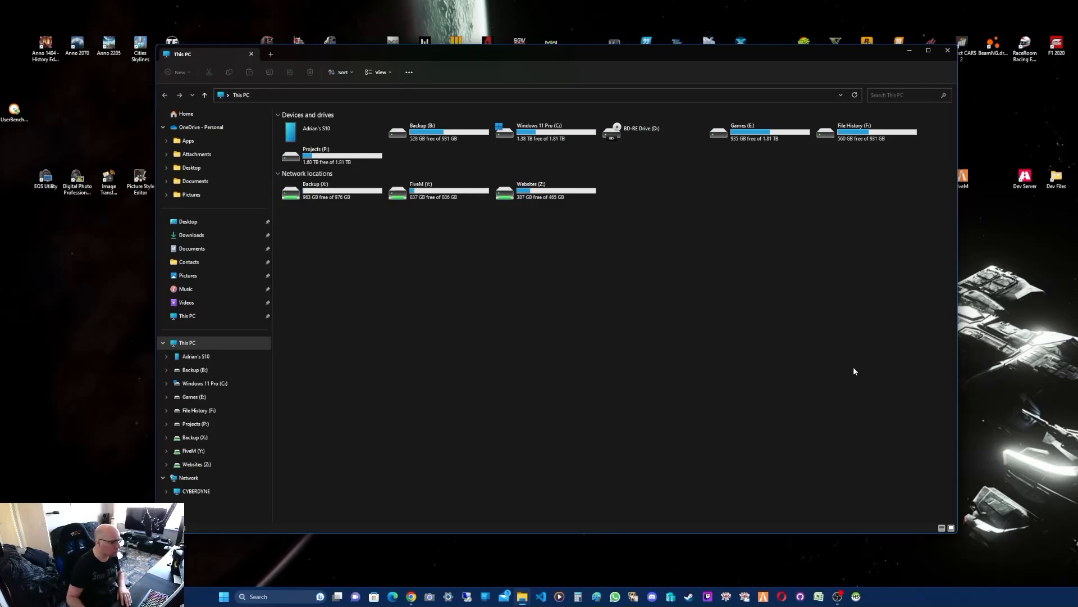
mouse_move(742, 367)
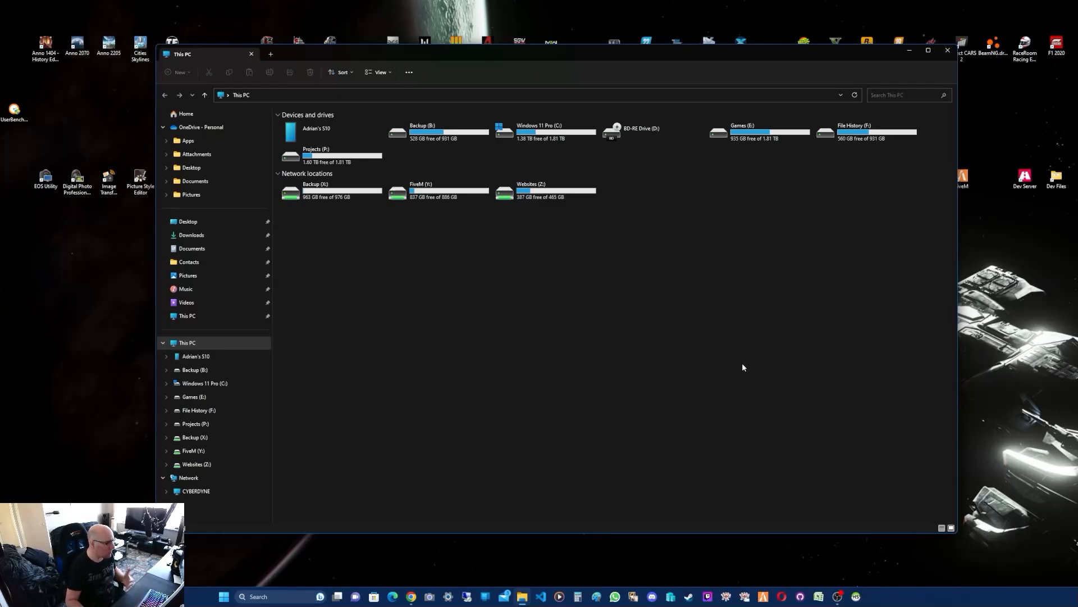
mouse_move(376, 159)
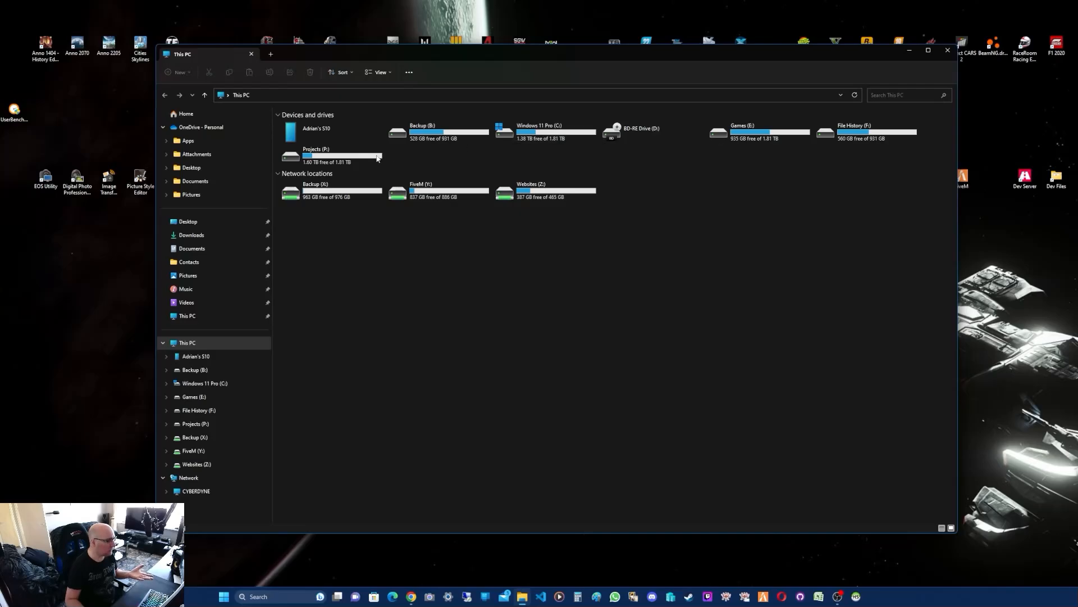
- Navigate from the Projects drive into the development server's cfx-server-data resources folder
double_click(316, 155)
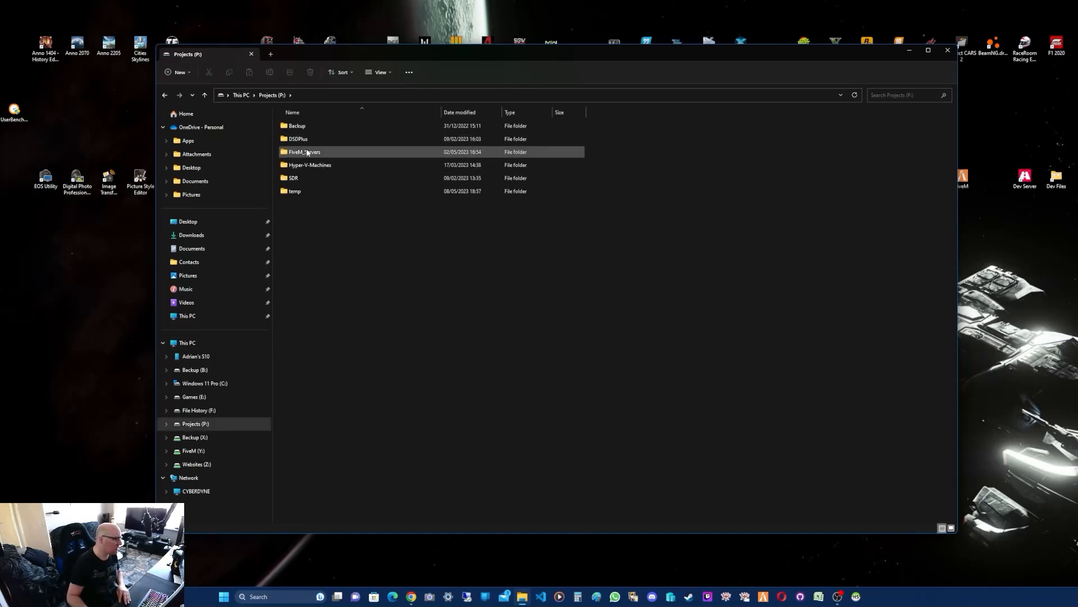
double_click(297, 138)
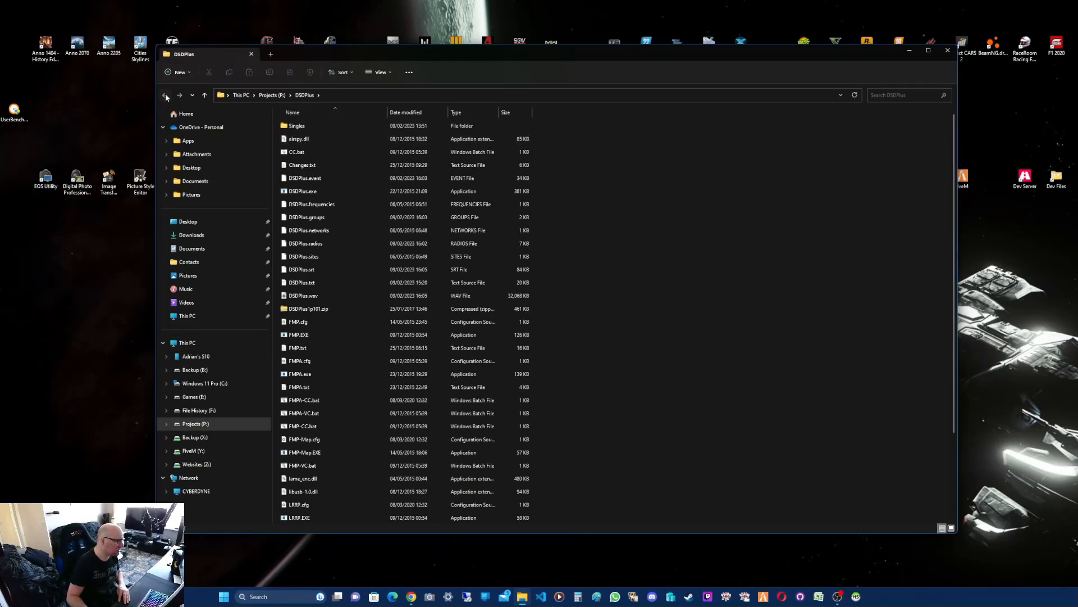
click(165, 95)
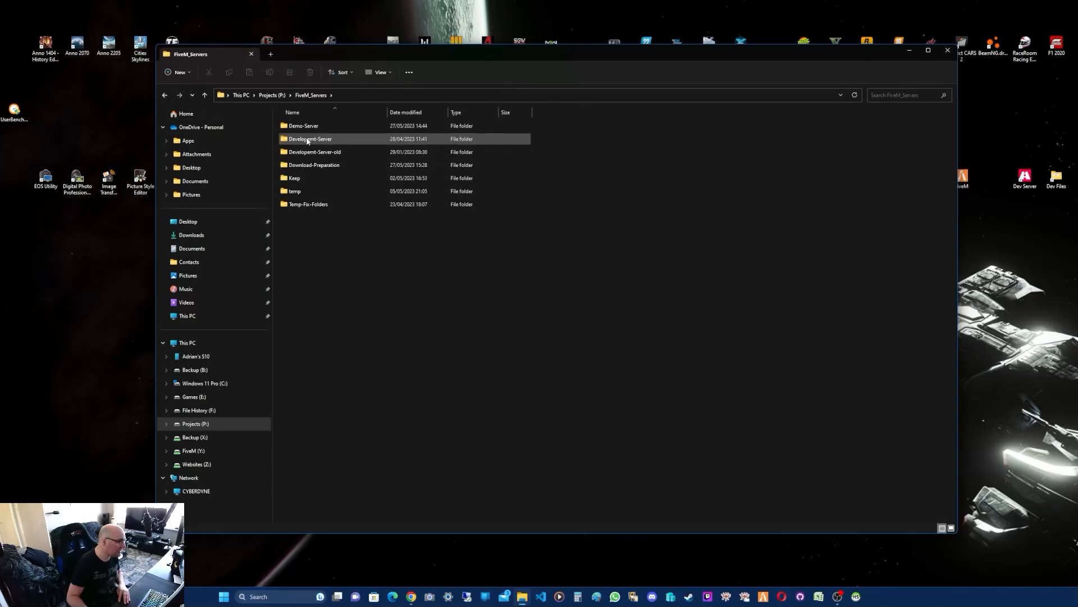
double_click(310, 138)
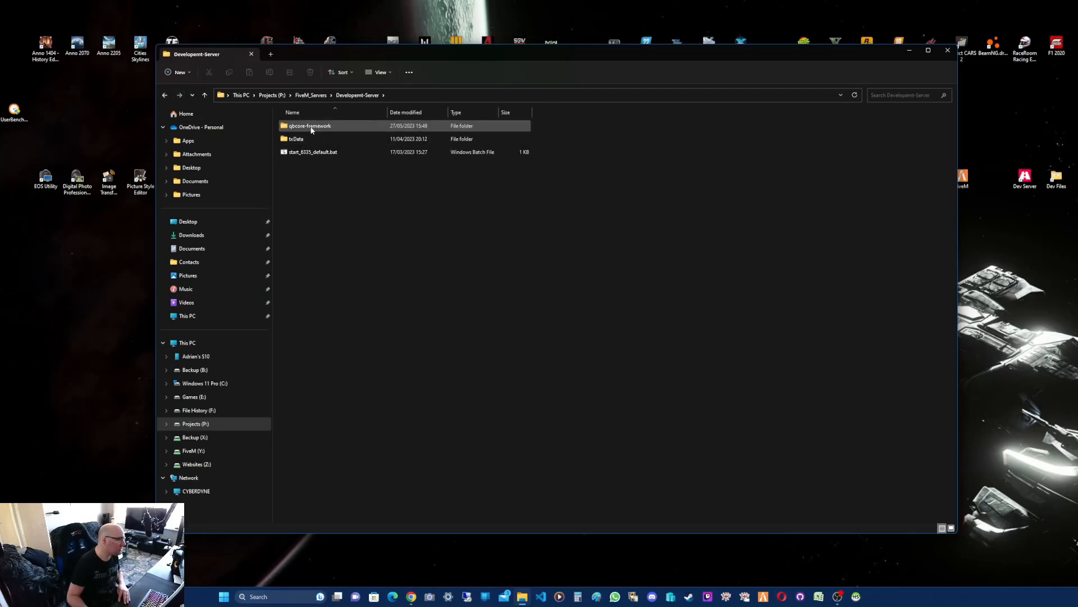
double_click(310, 125)
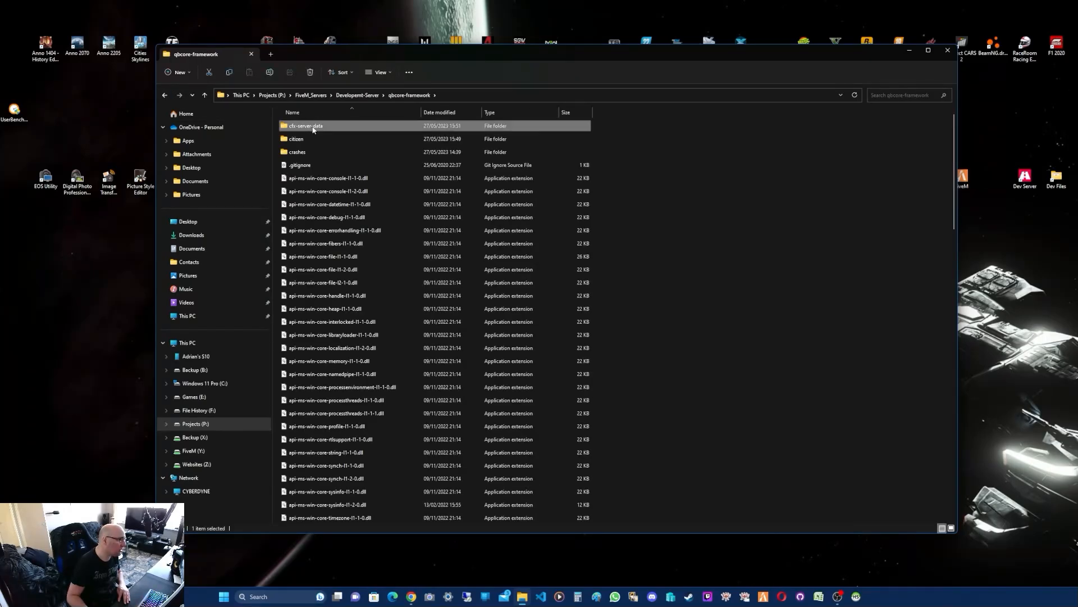
double_click(306, 126)
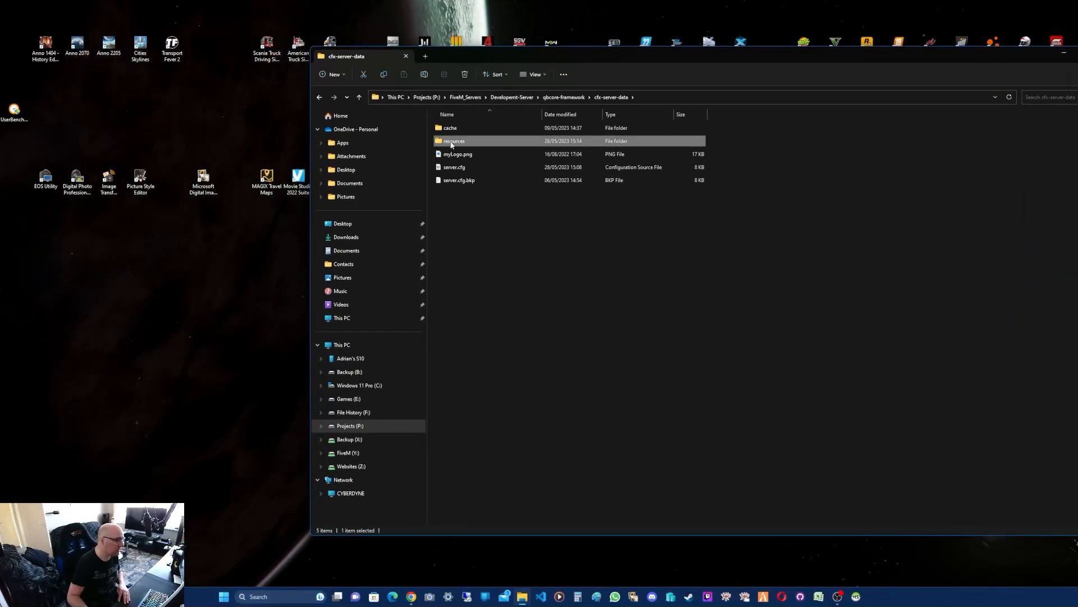
double_click(454, 141)
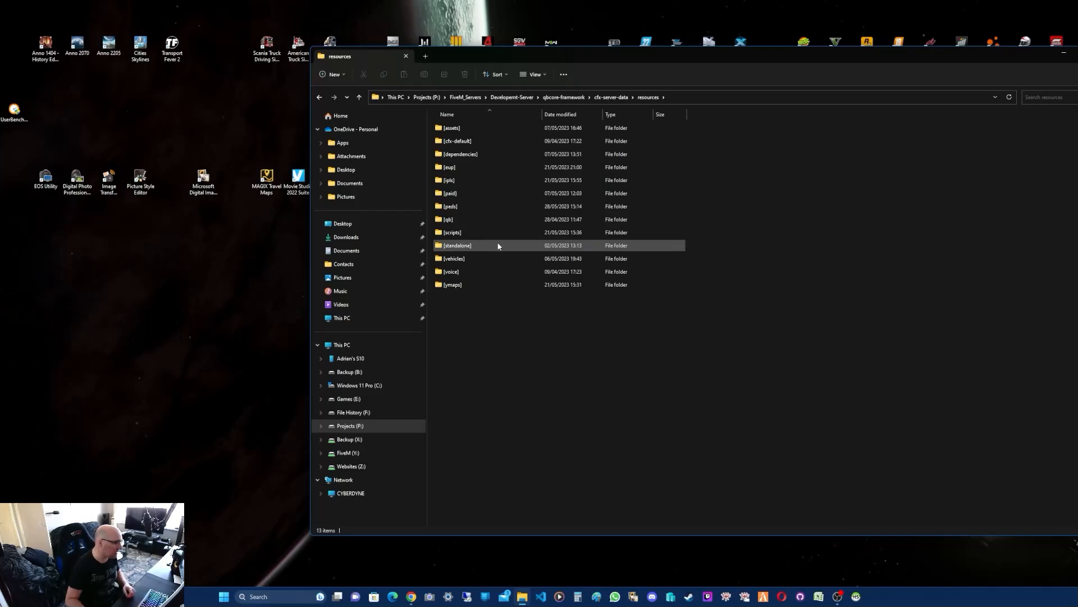
mouse_move(448, 218)
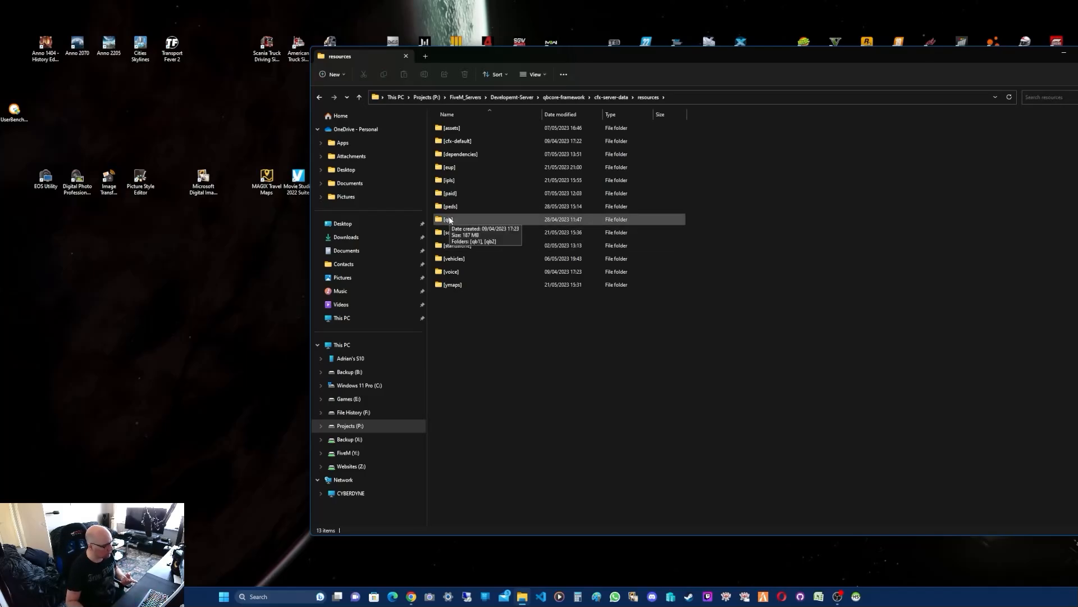
- Go through the [qb] and [qb1] groups into qb-garages and select config.lua
double_click(449, 219)
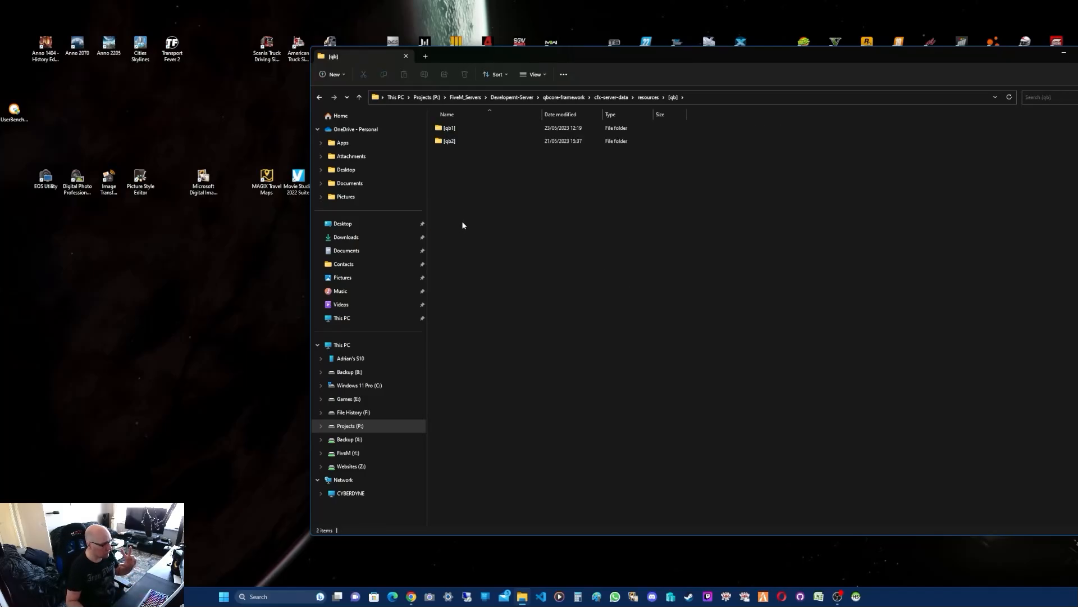
mouse_move(470, 229)
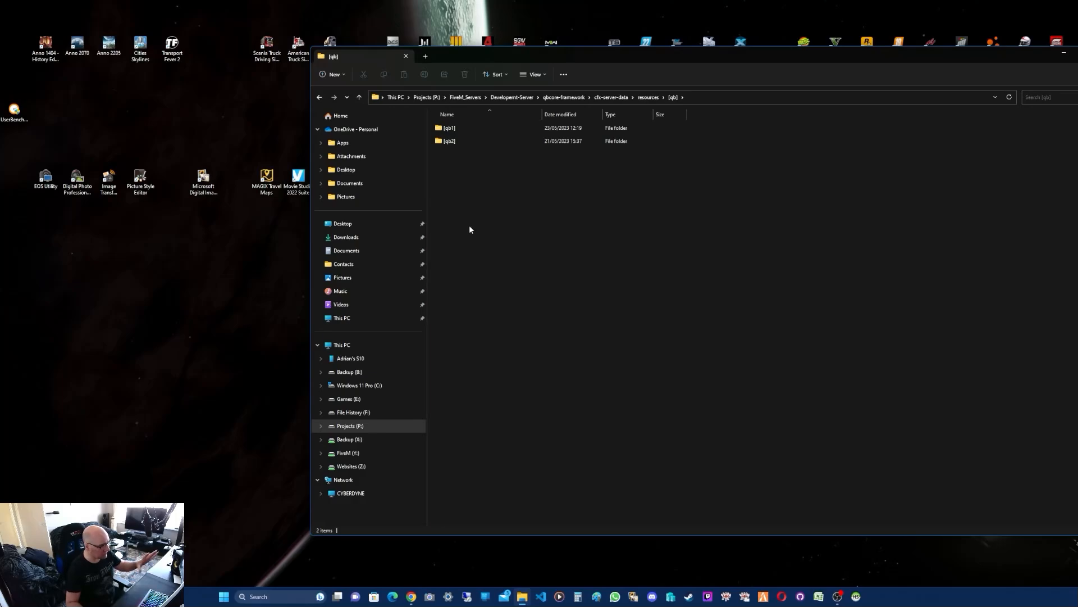
mouse_move(466, 242)
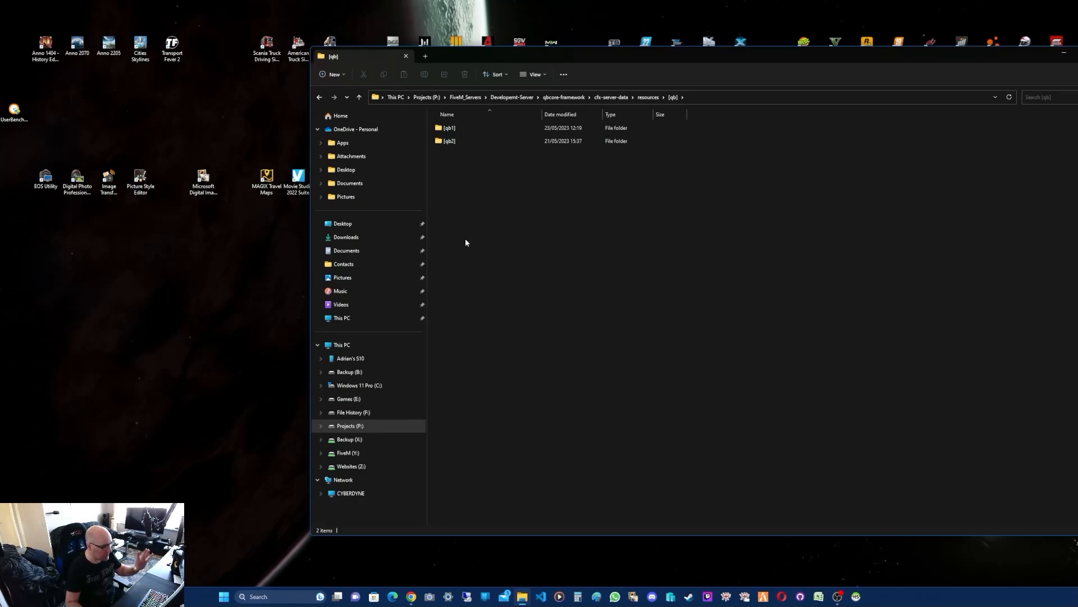
mouse_move(467, 220)
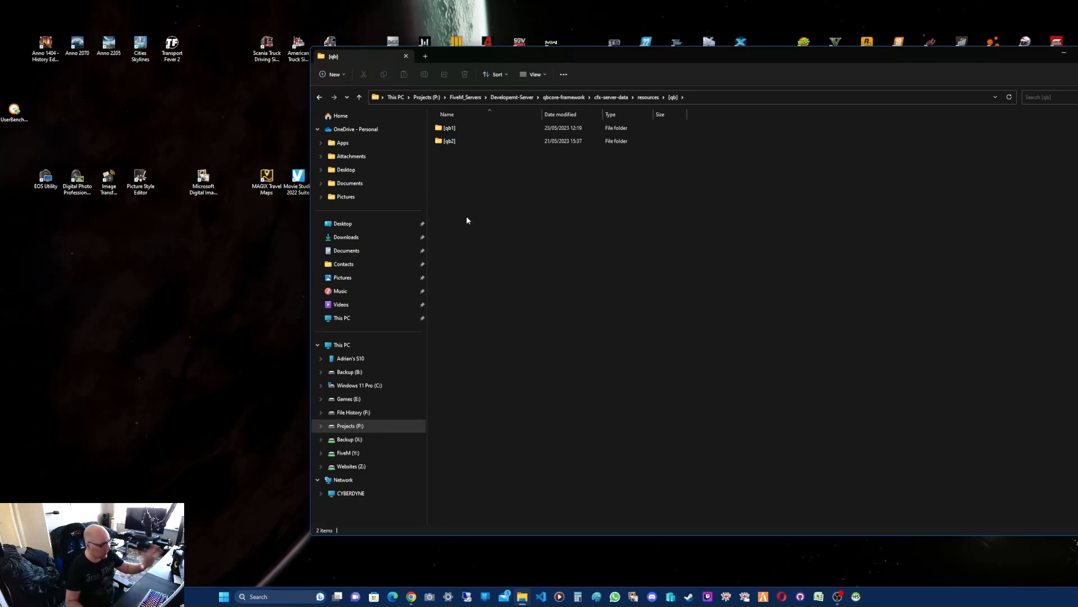
click(448, 128)
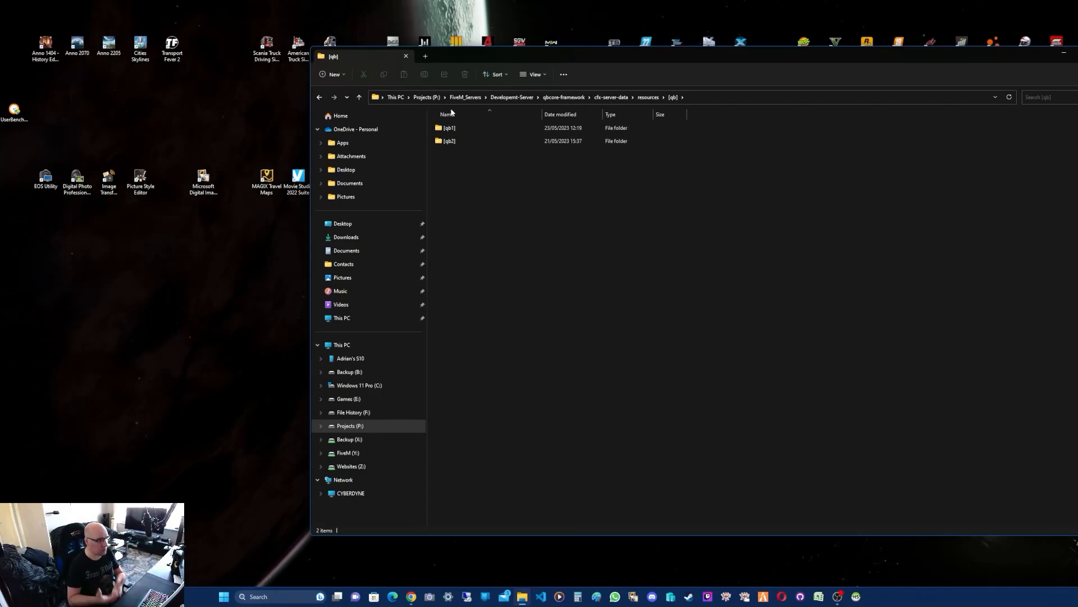
double_click(450, 141)
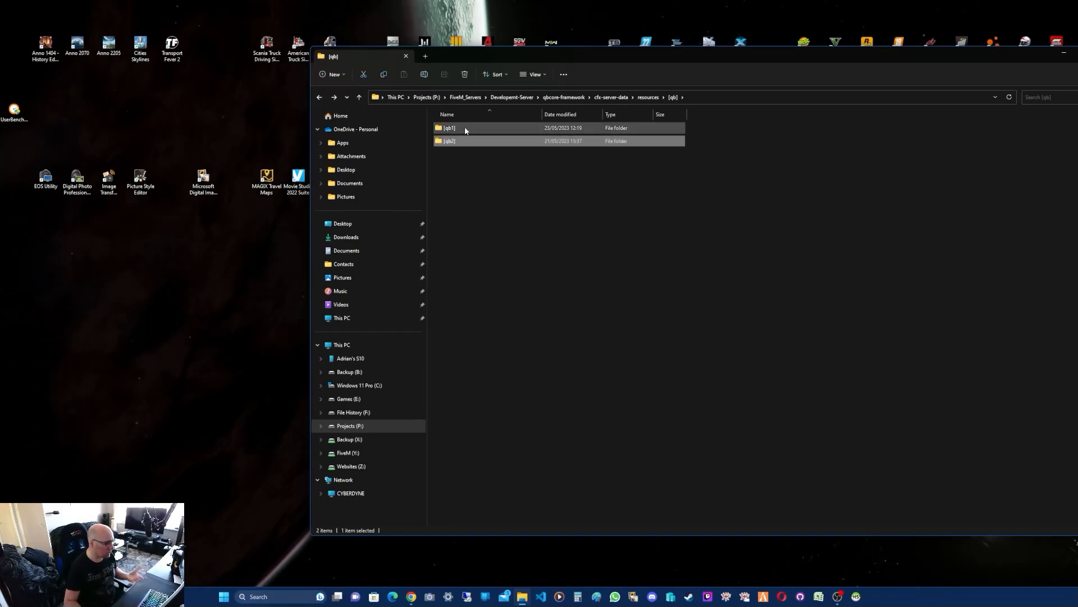
double_click(448, 127)
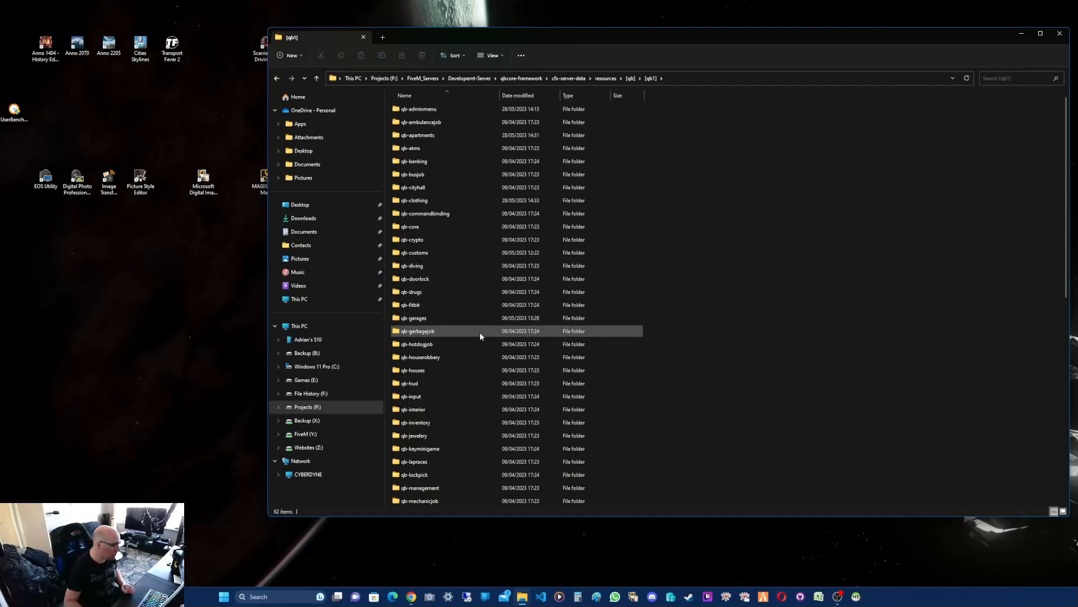
click(413, 318)
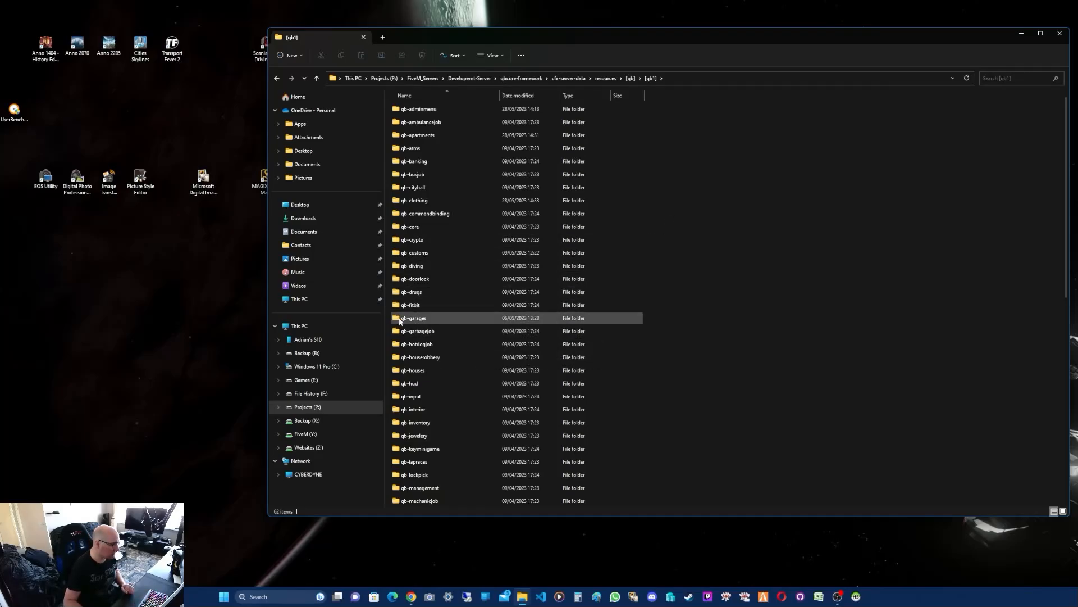
click(413, 316)
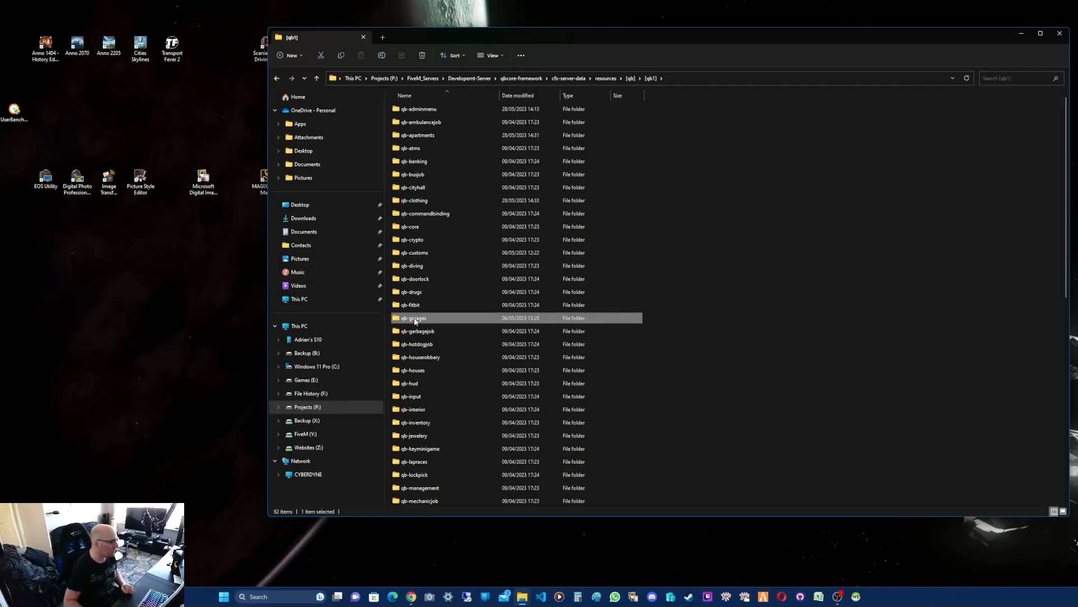
double_click(413, 318)
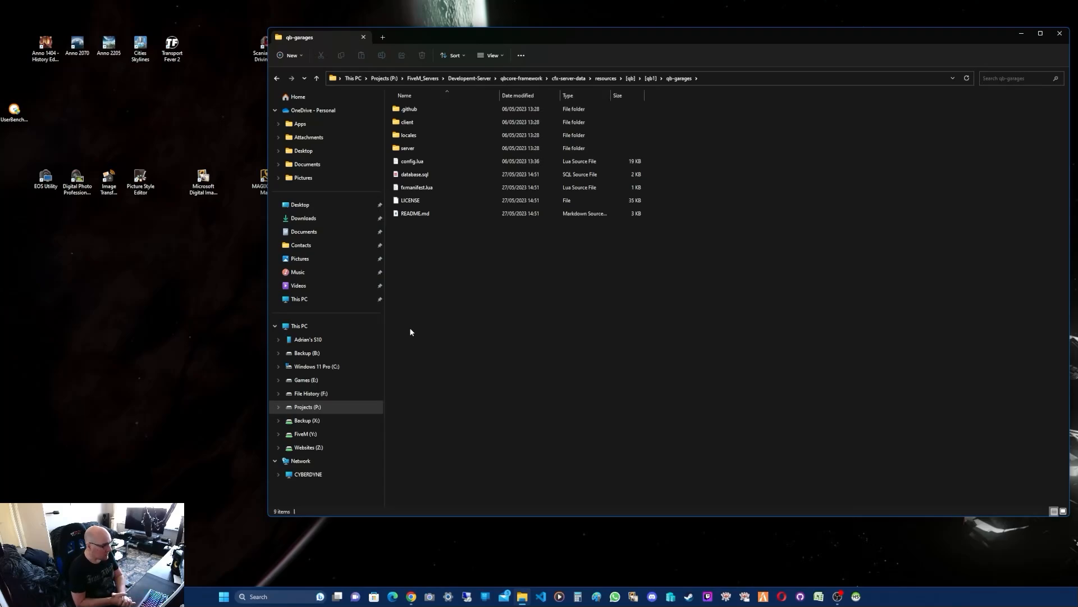
click(413, 162)
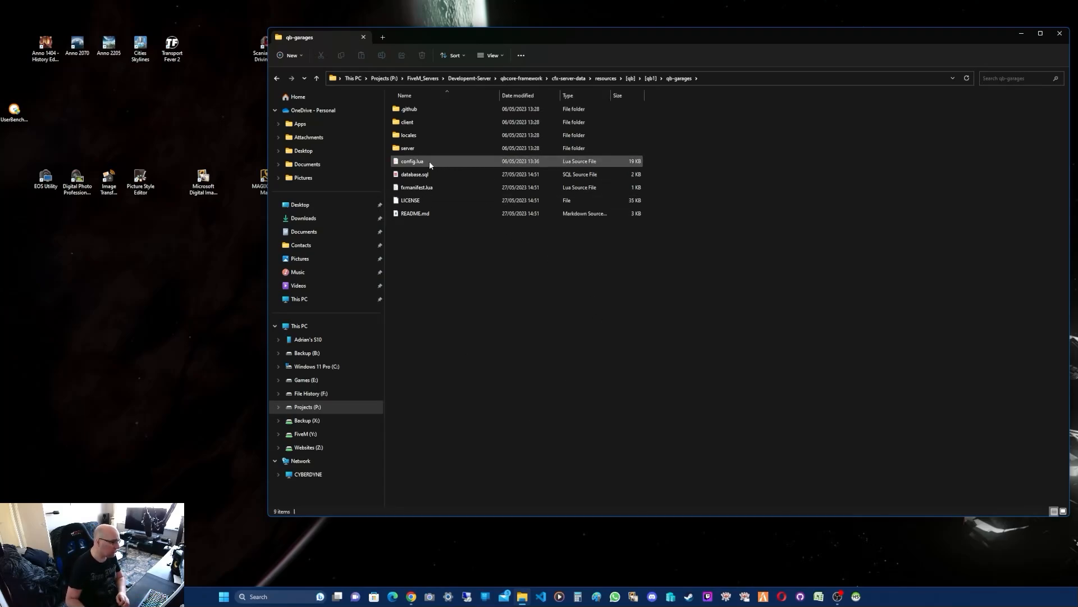
click(412, 161)
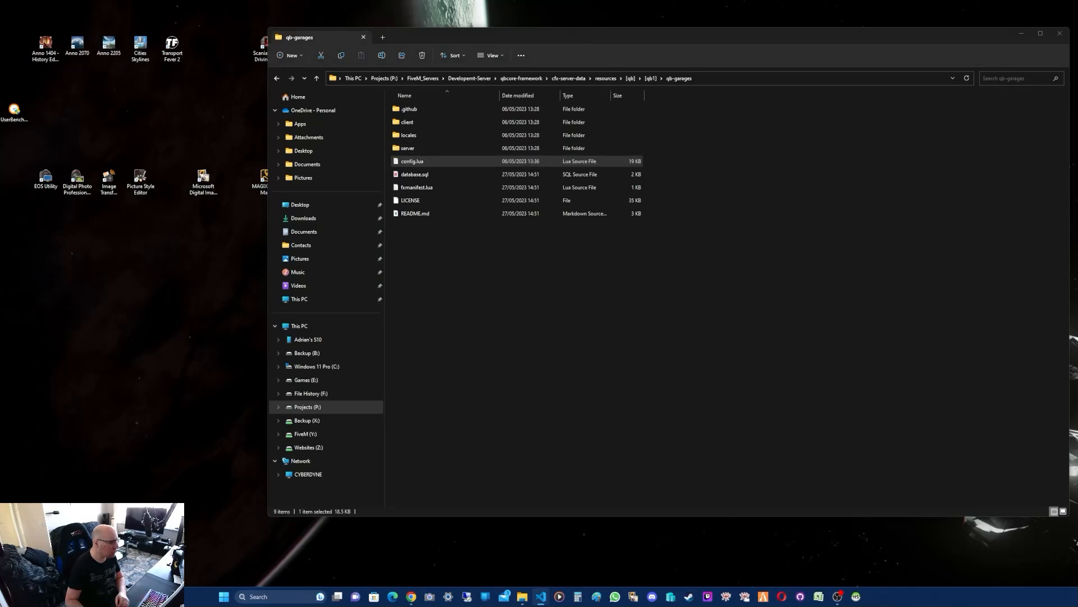
double_click(413, 161)
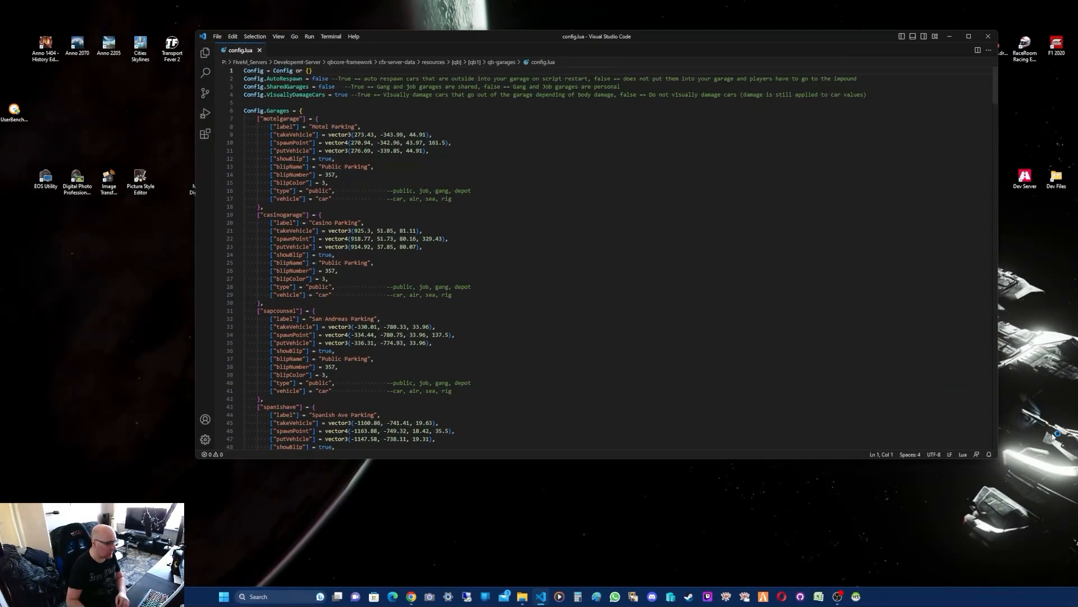
mouse_move(1000, 466)
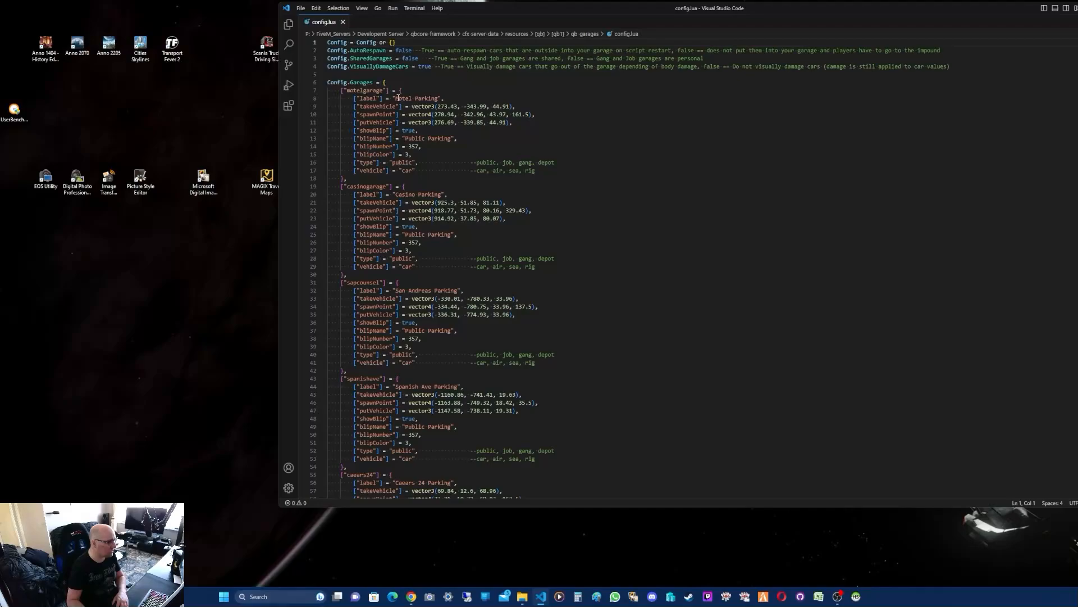
mouse_move(435, 135)
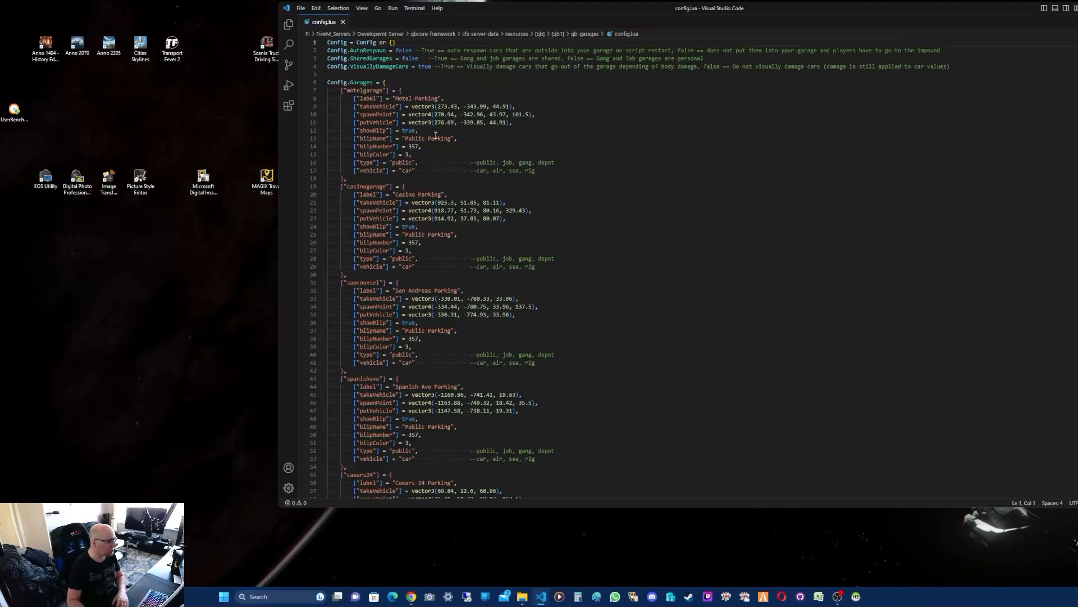
mouse_move(517, 153)
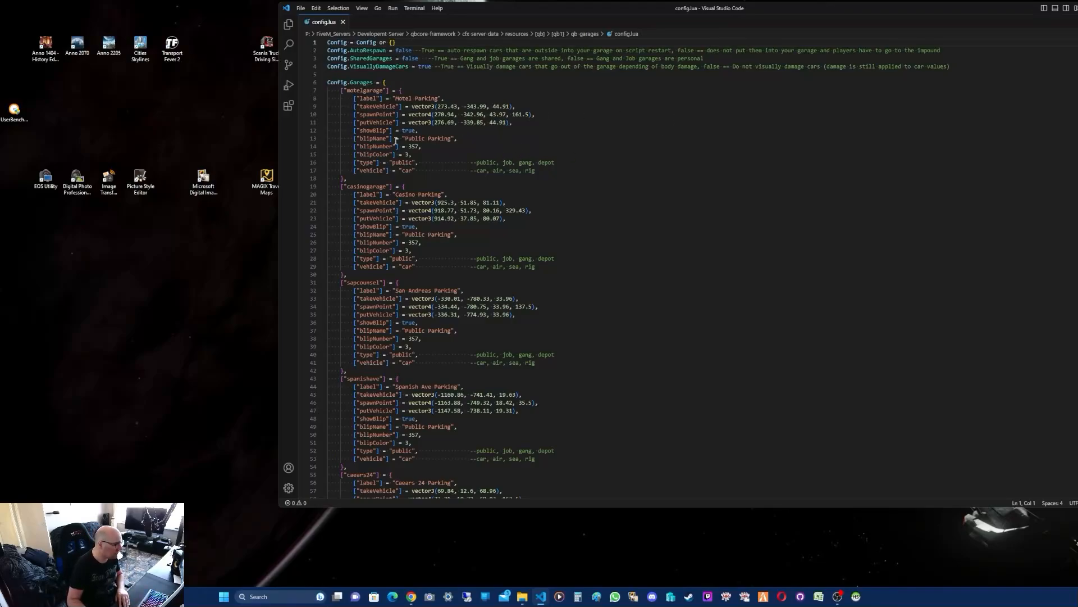
mouse_move(611, 143)
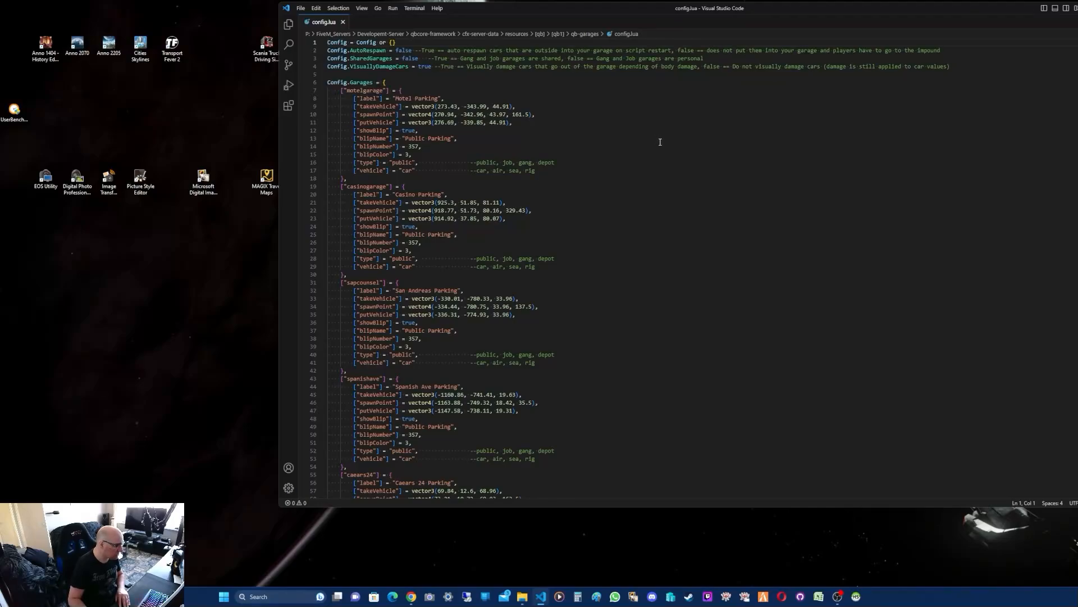
mouse_move(666, 144)
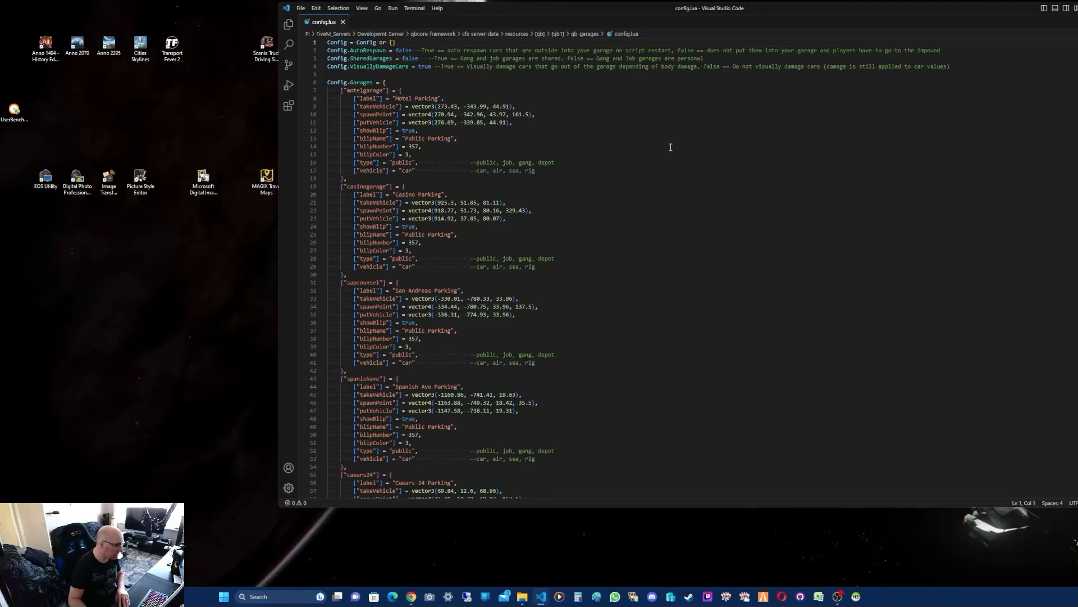
mouse_move(468, 134)
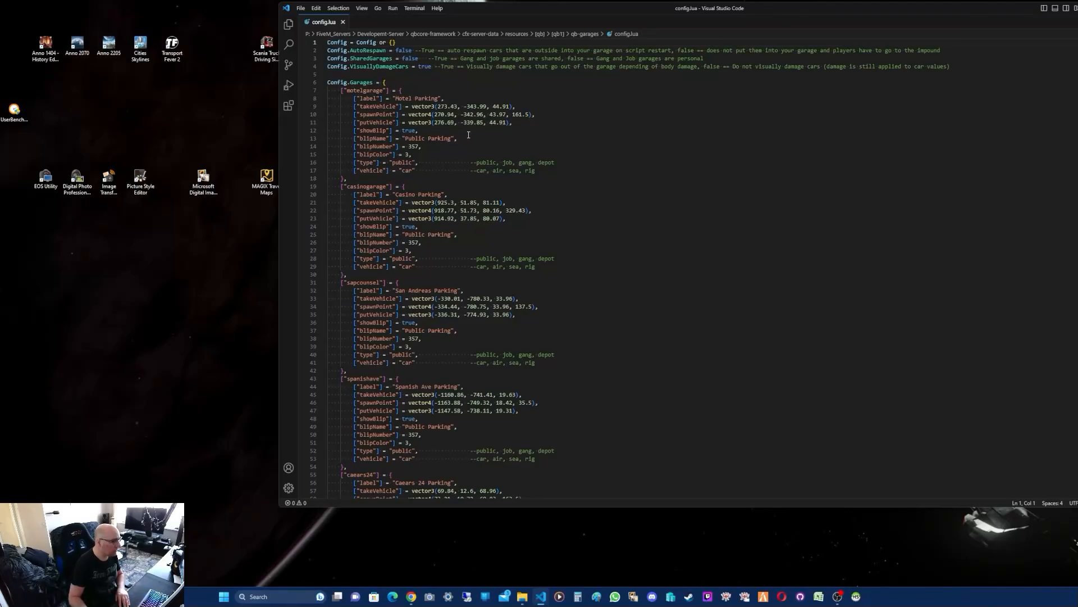
mouse_move(676, 147)
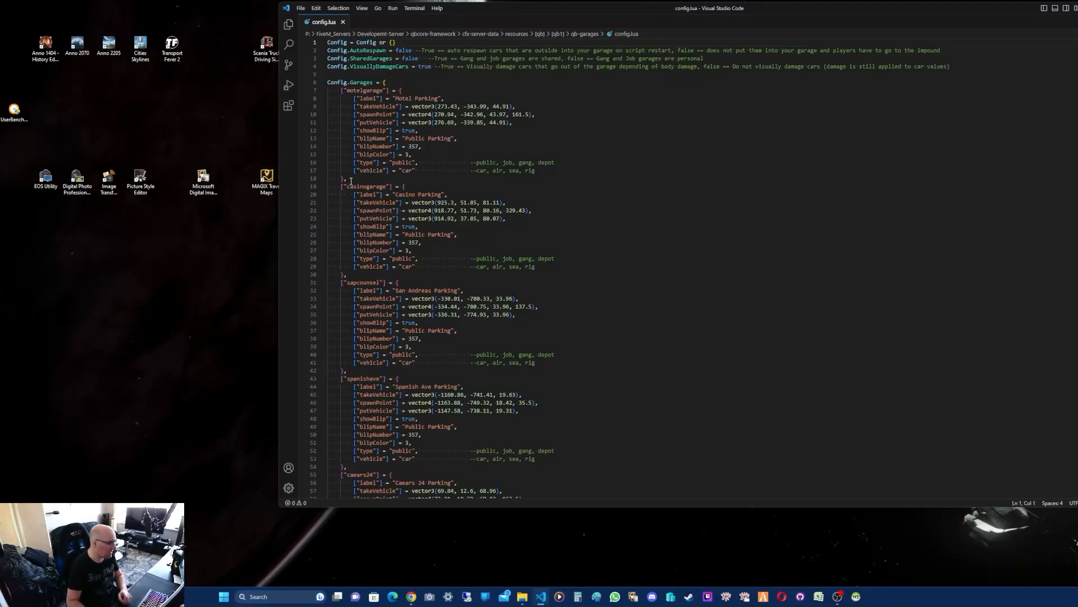
- Copy the ronsrigparking3 block and paste it on the empty line after the last garage entry
scroll(down, 3)
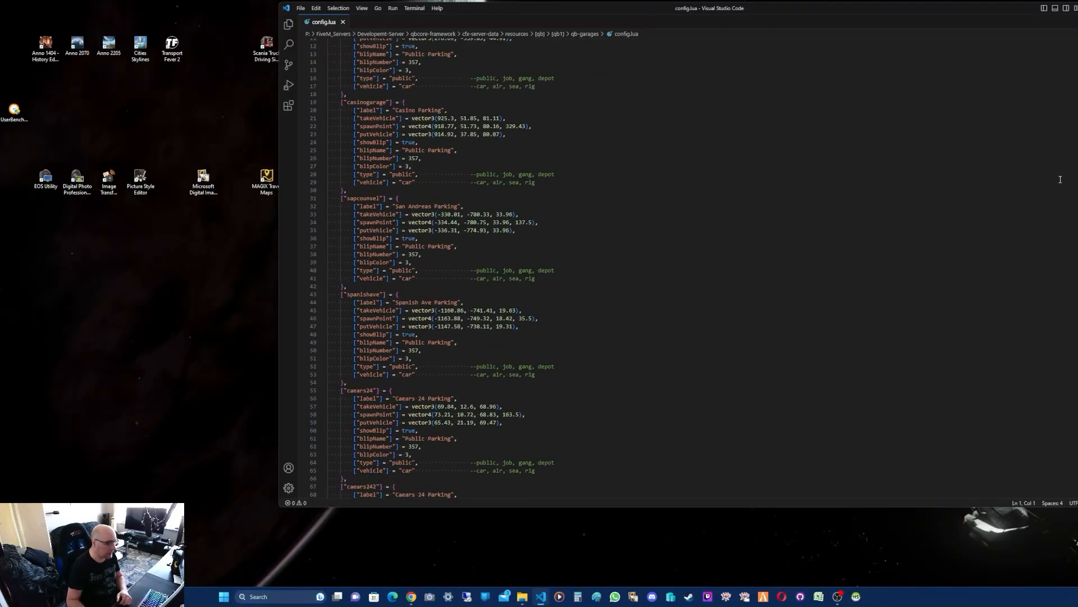
scroll(down, 3)
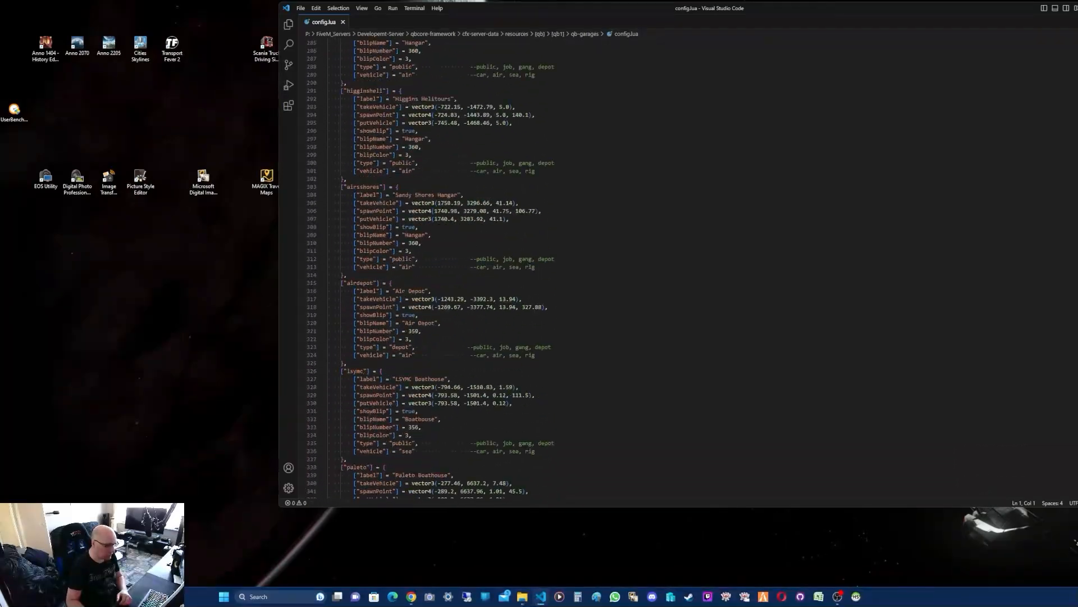
scroll(down, 3)
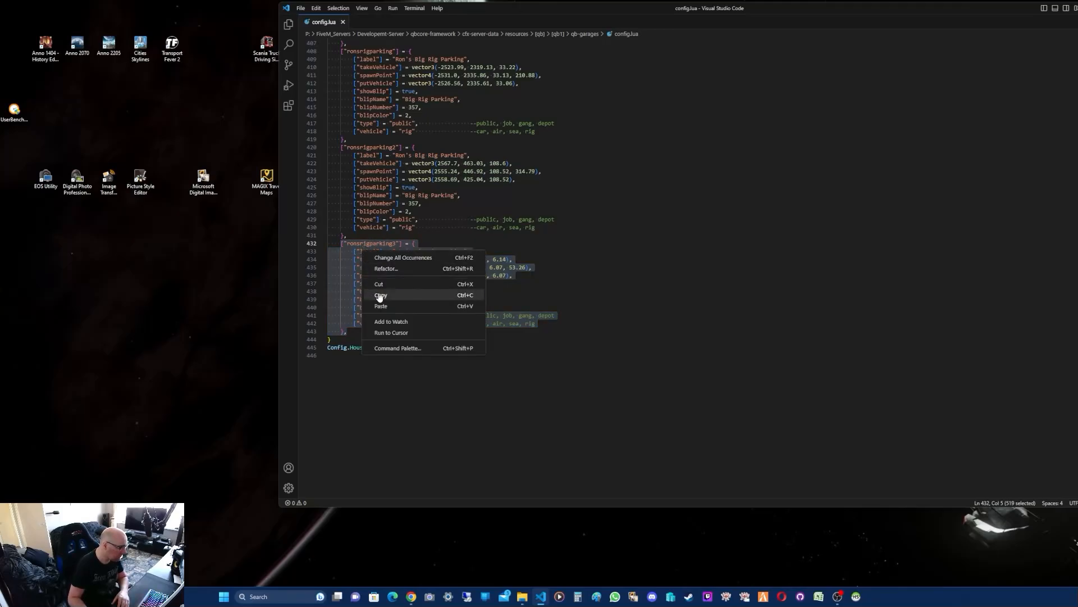
click(380, 294)
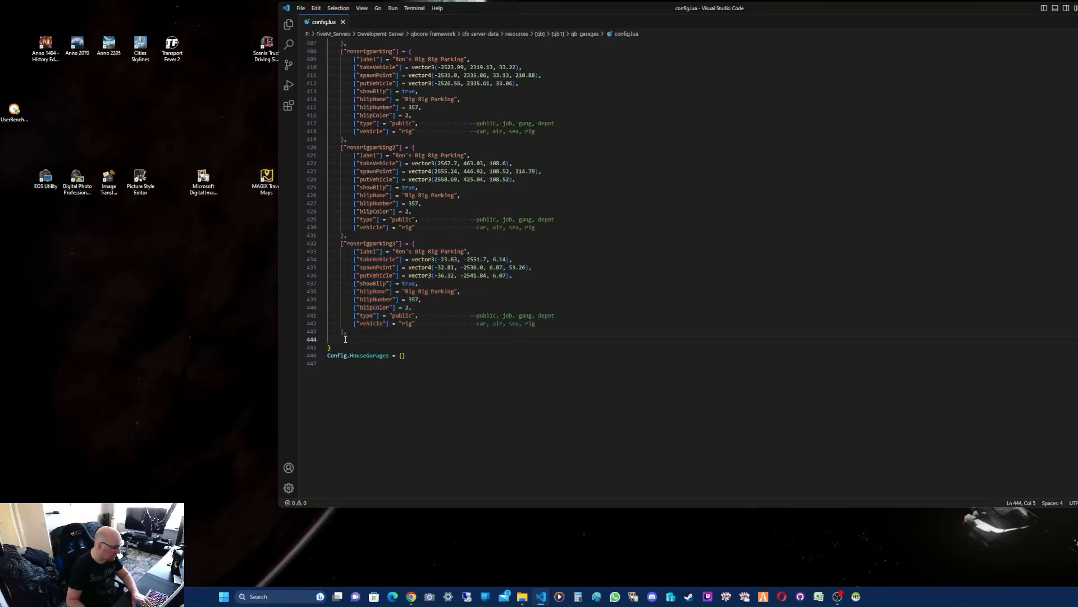
right_click(344, 338)
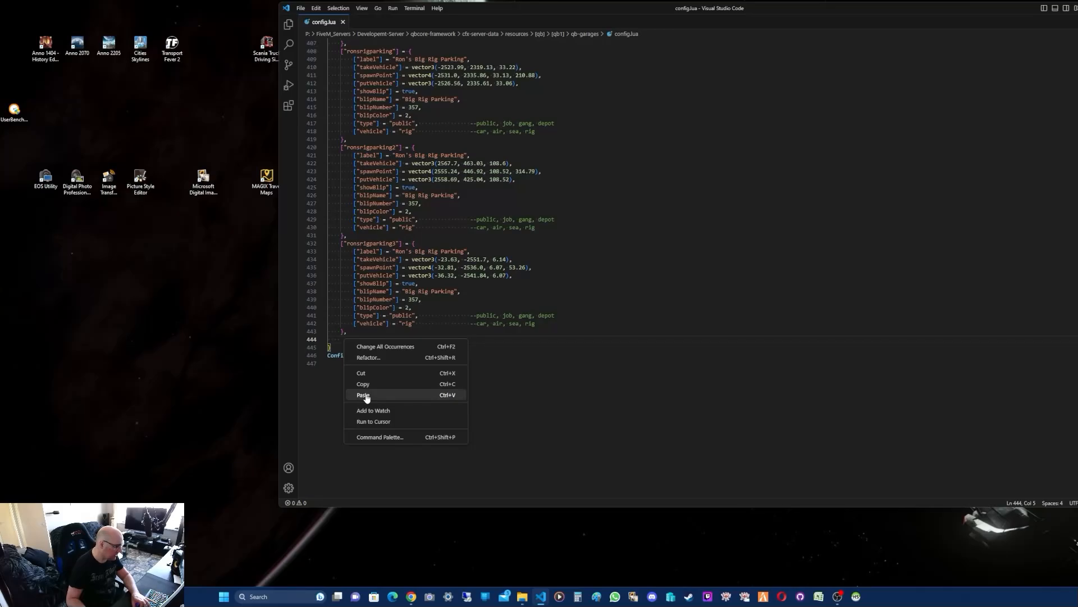
click(364, 394)
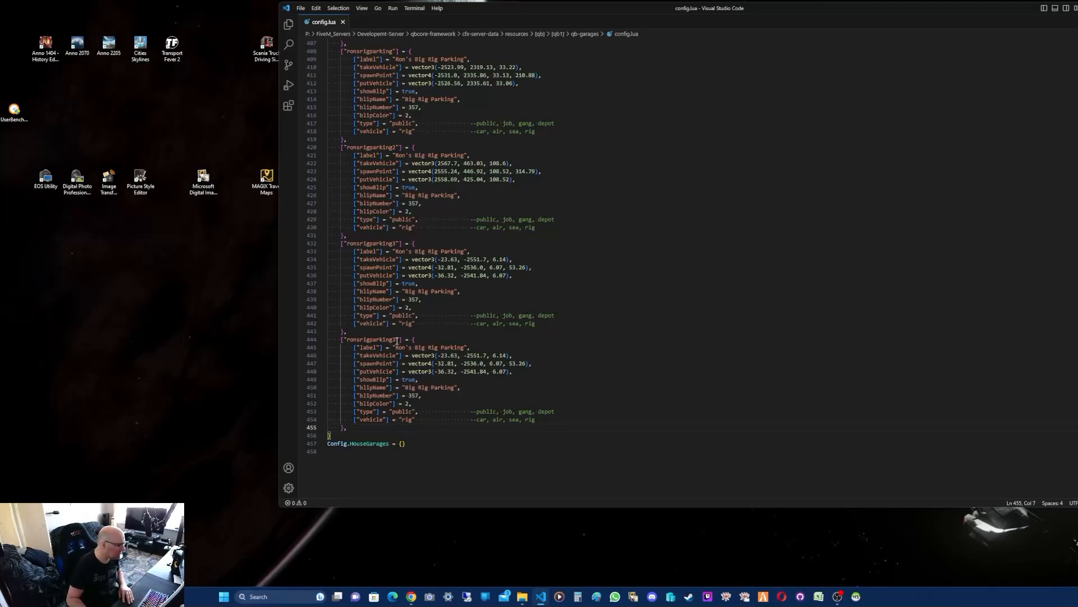
- Rename the duplicate key to ampparking and set its label and blipName to AMG Parking
double_click(371, 339)
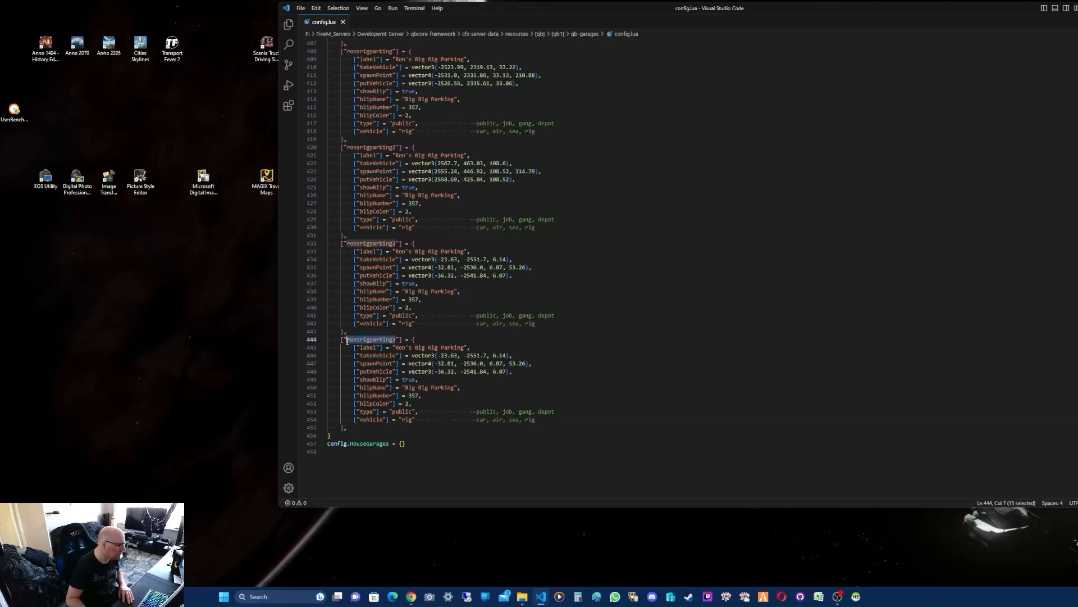
mouse_move(848, 224)
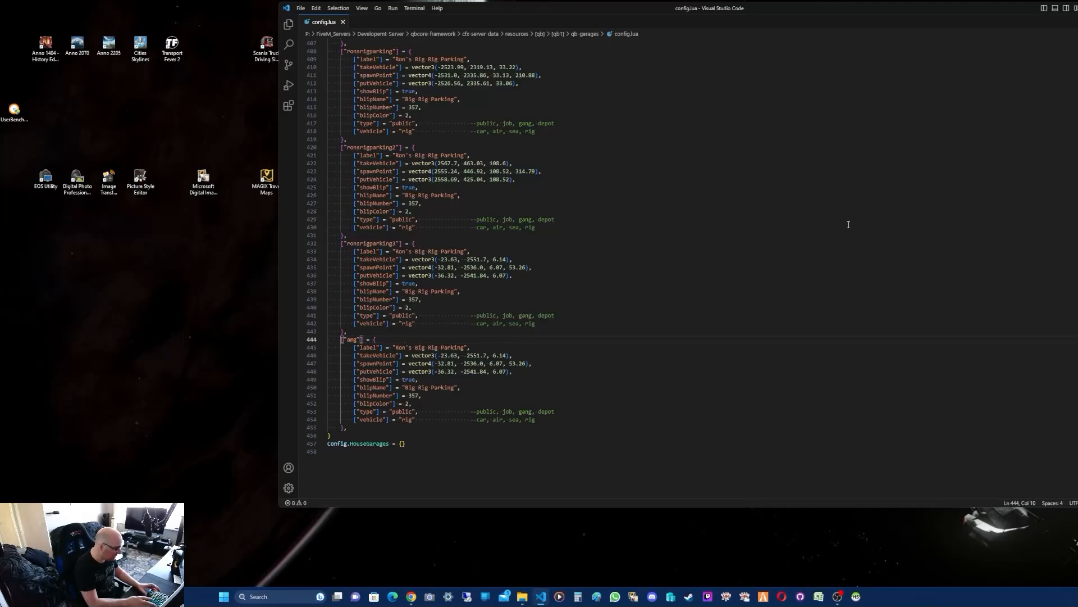
text(parking)
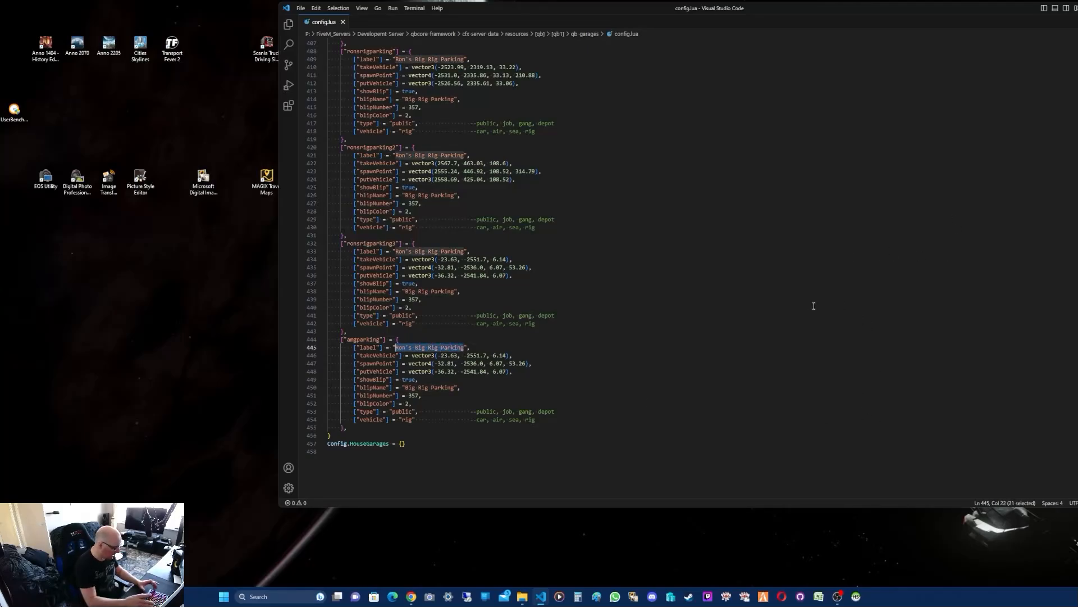
text(AMG ",)
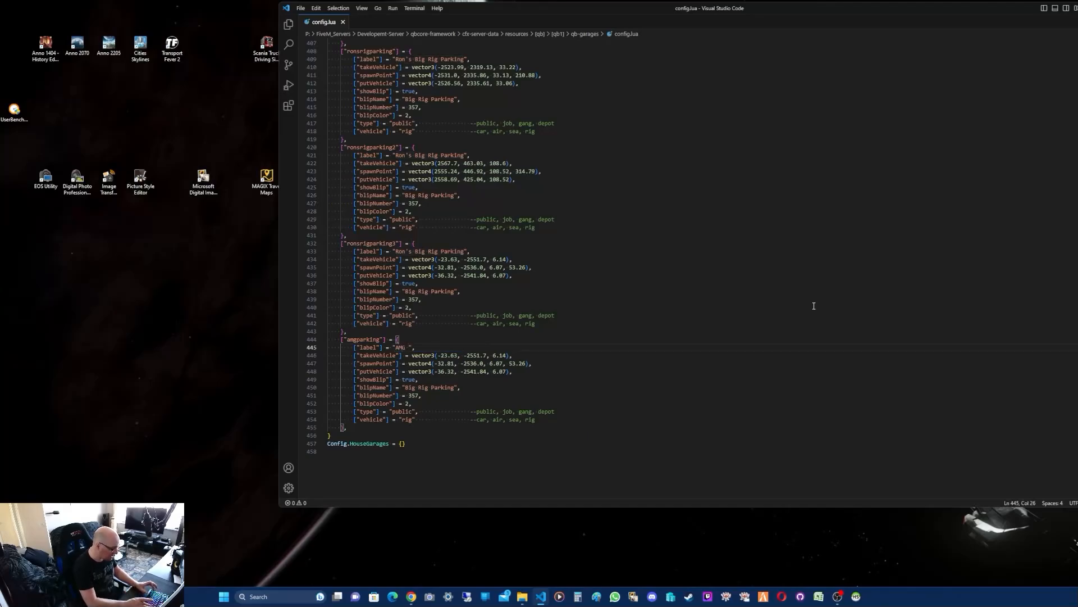
text(Parking)
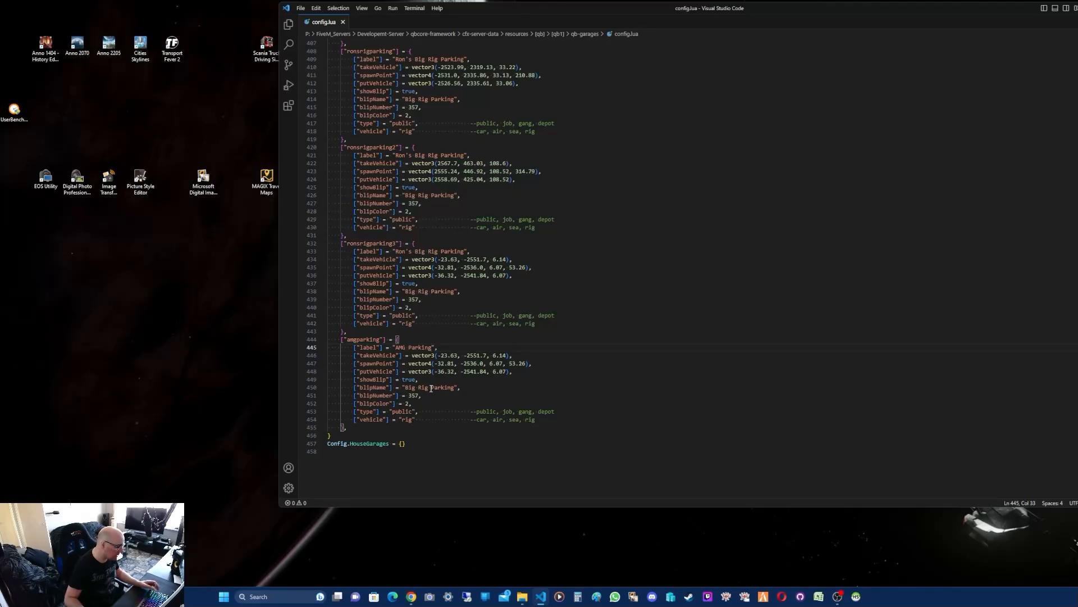
double_click(414, 387)
text(AMG)
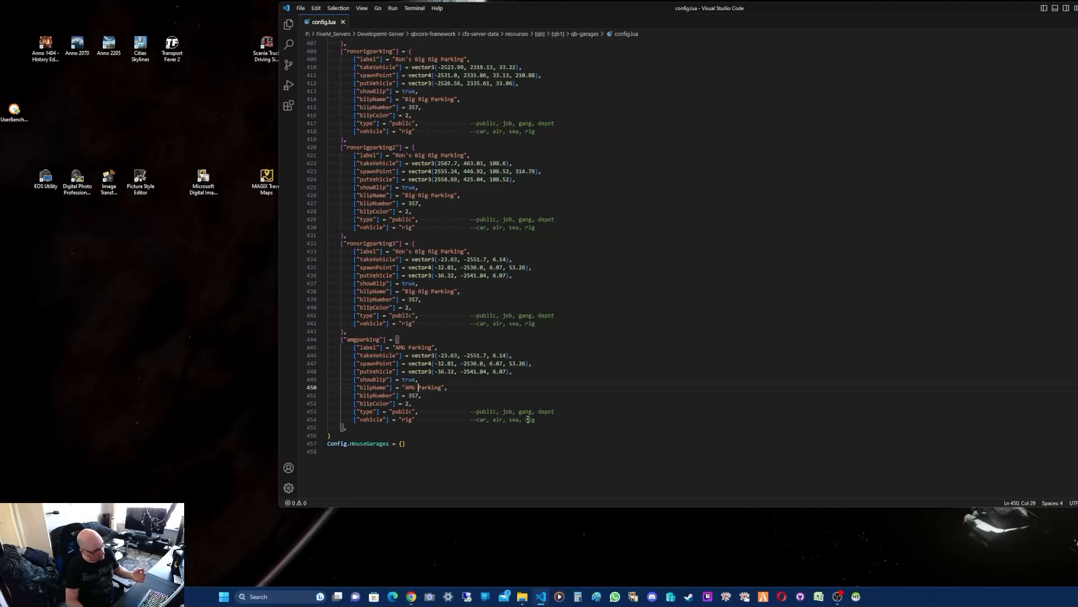
mouse_move(380, 415)
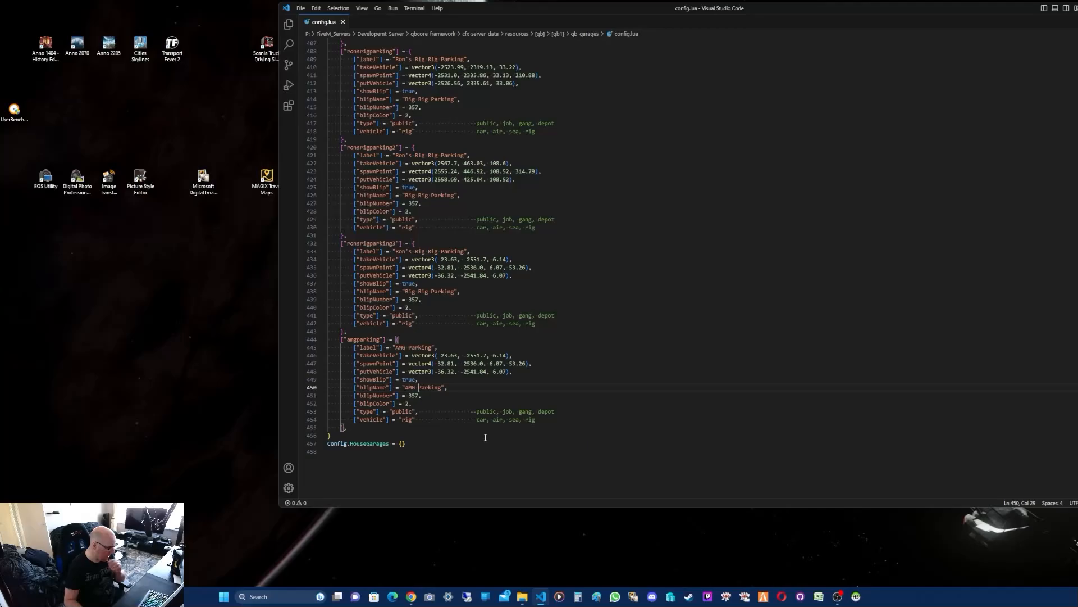
mouse_move(459, 442)
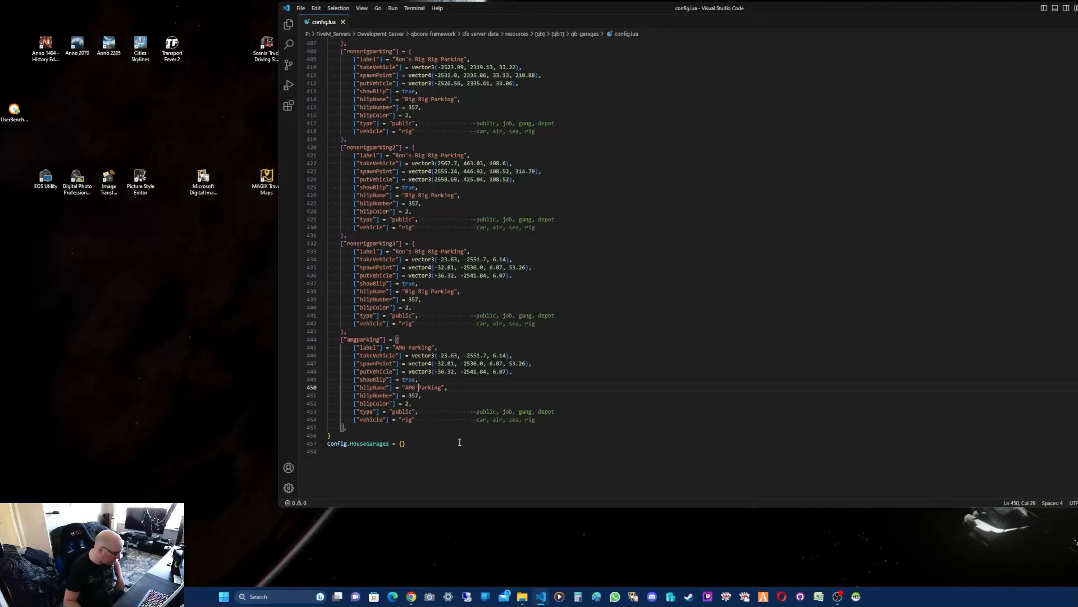
mouse_move(407, 425)
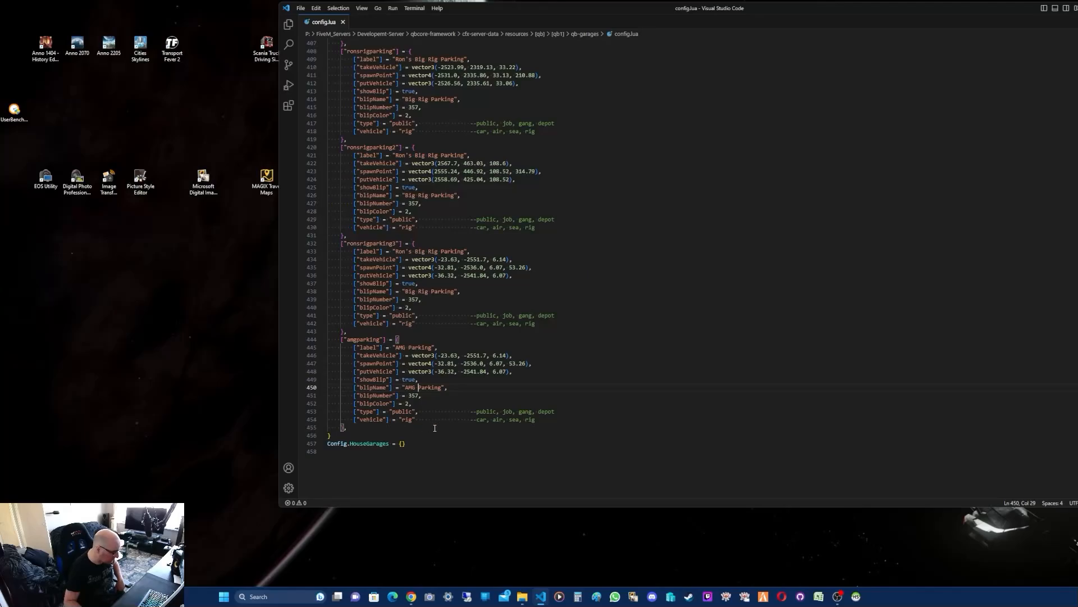
mouse_move(483, 425)
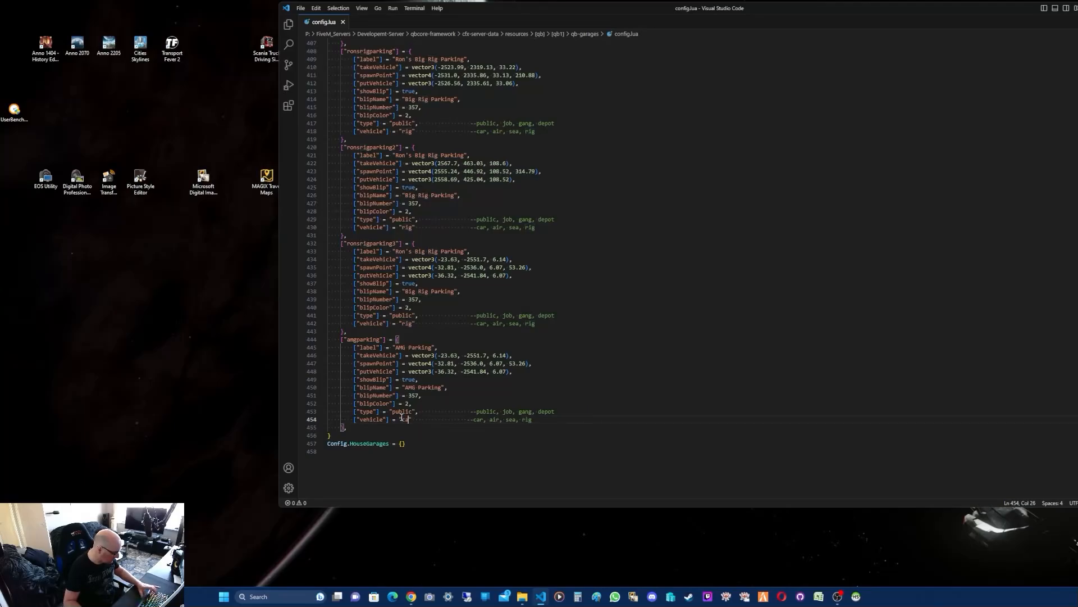
- Change the ampparking entry's vehicle type from rig to car
text(car)
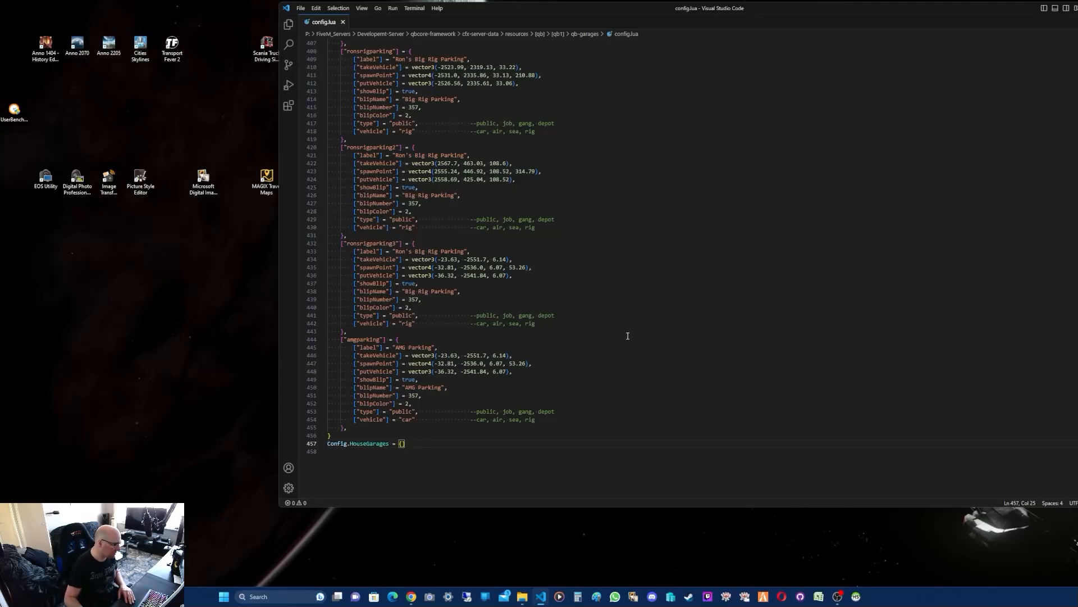
mouse_move(864, 5)
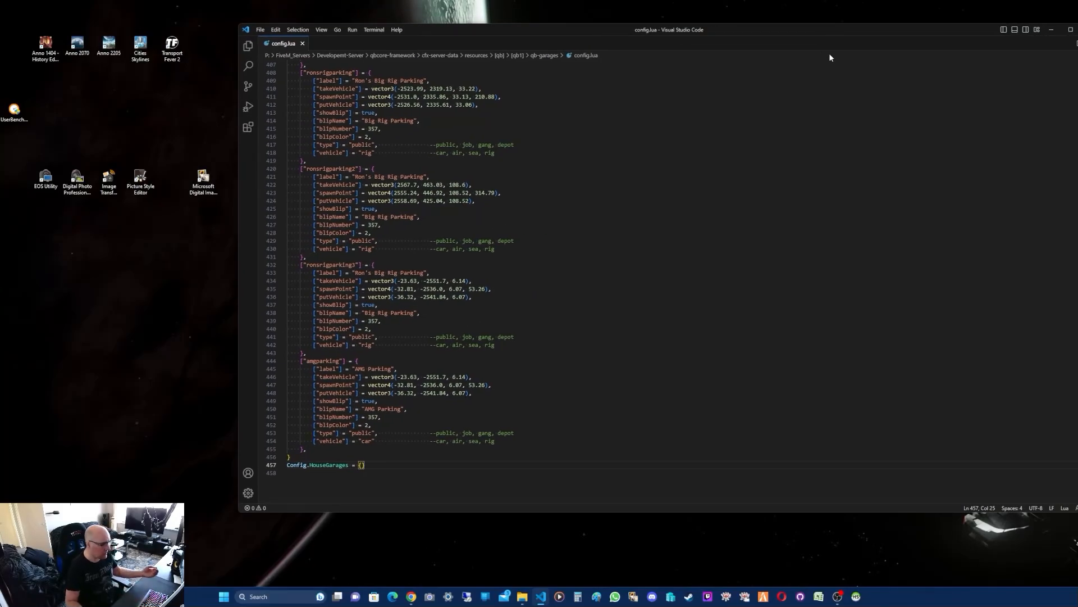
mouse_move(832, 97)
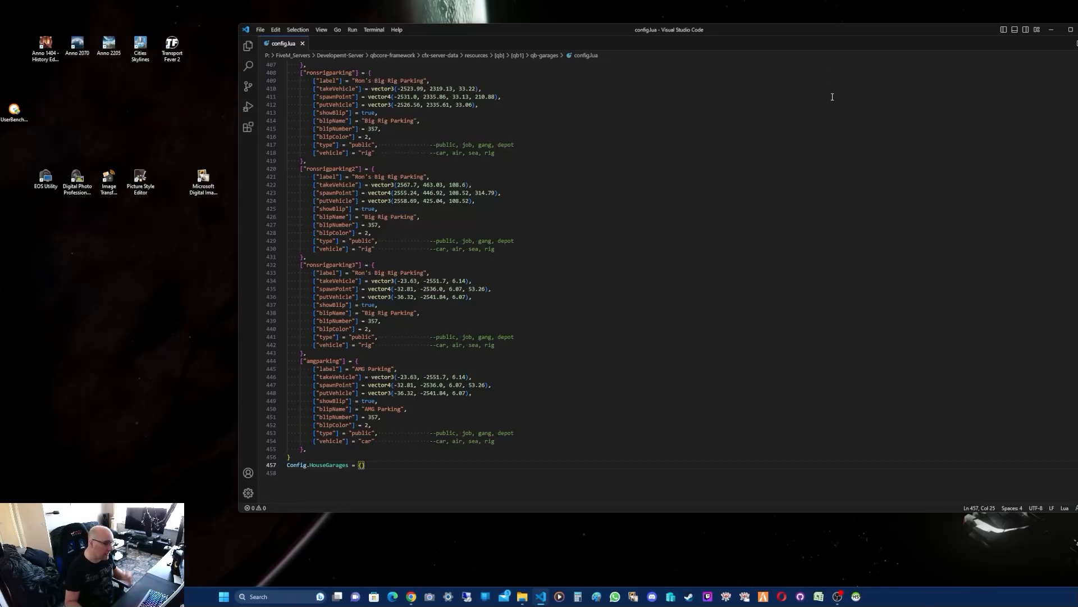
mouse_move(930, 39)
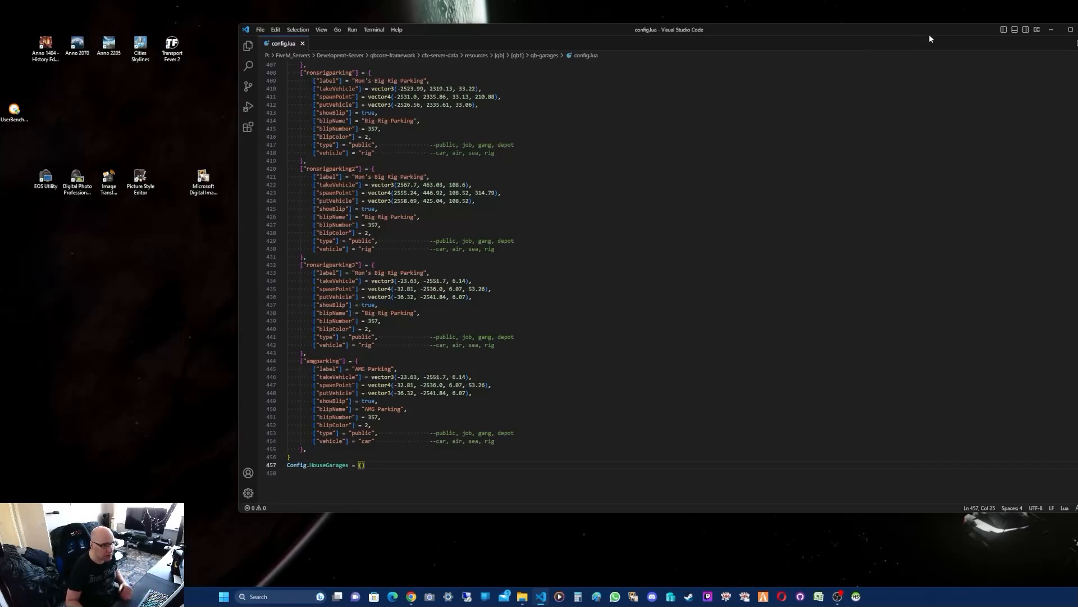
mouse_move(1036, 62)
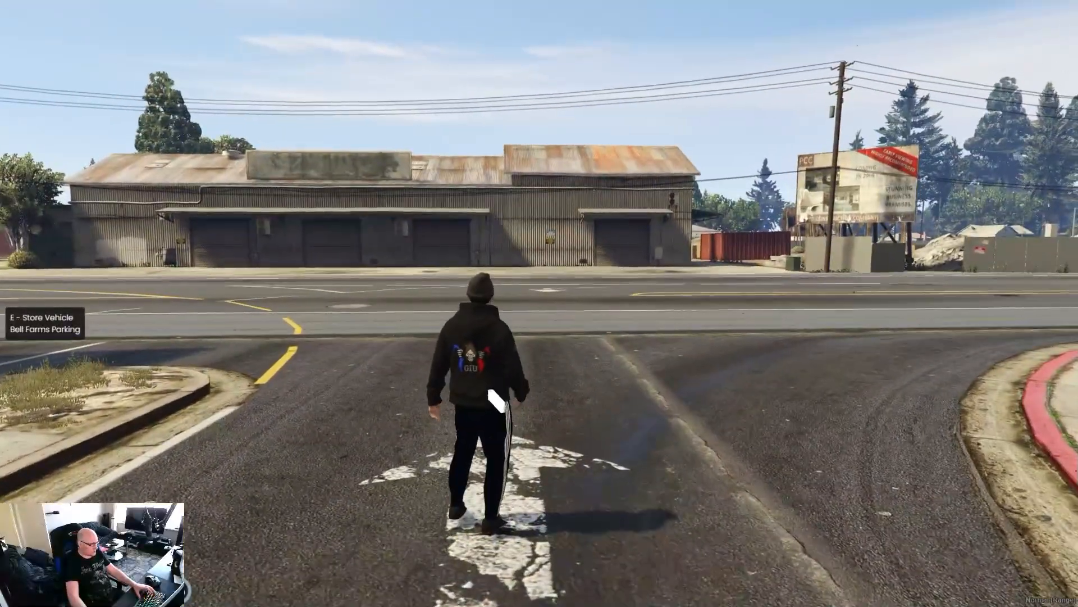
- Walk the character across the road, through the parking lot and out to the roadside curb
key(w)
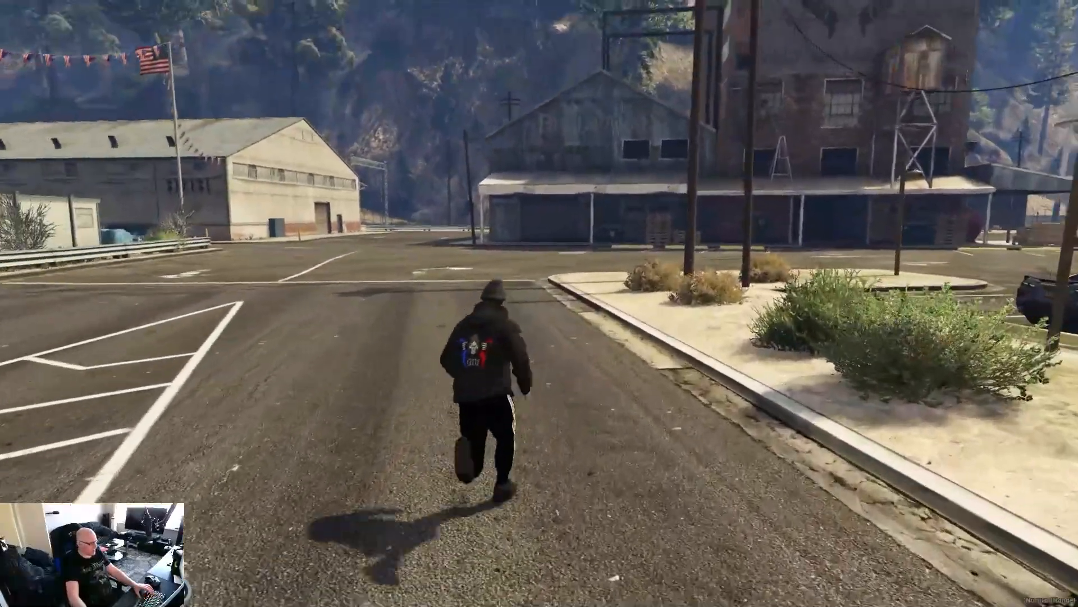
key(w)
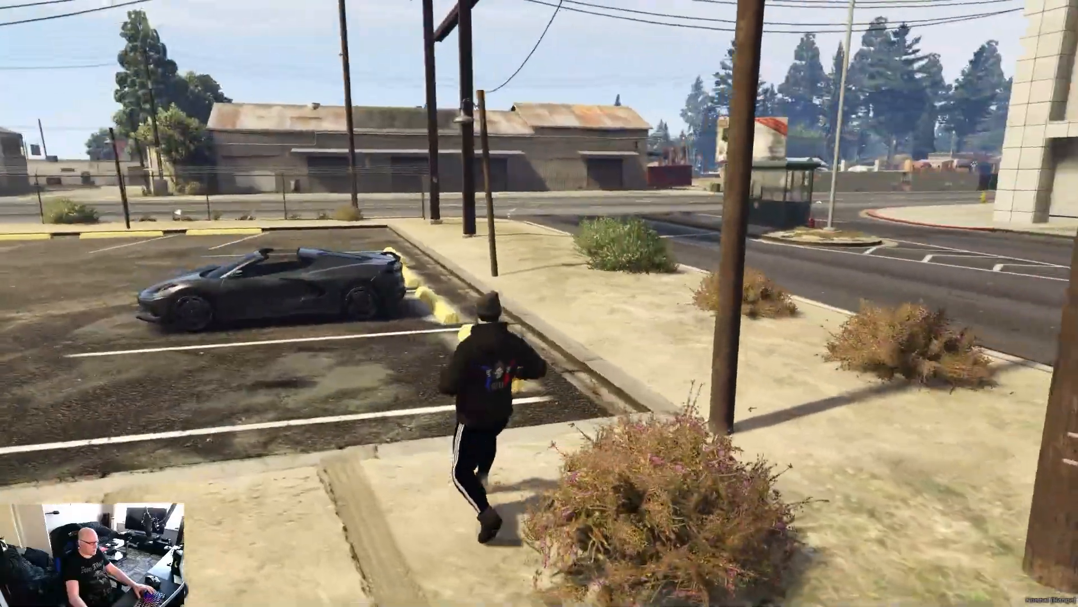
key(w)
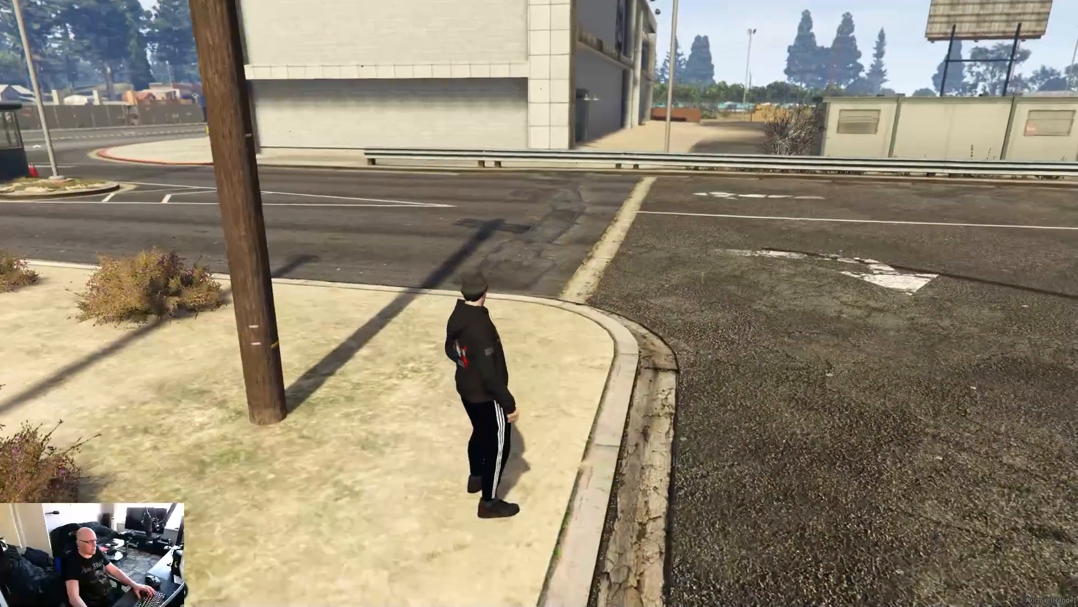
key(w)
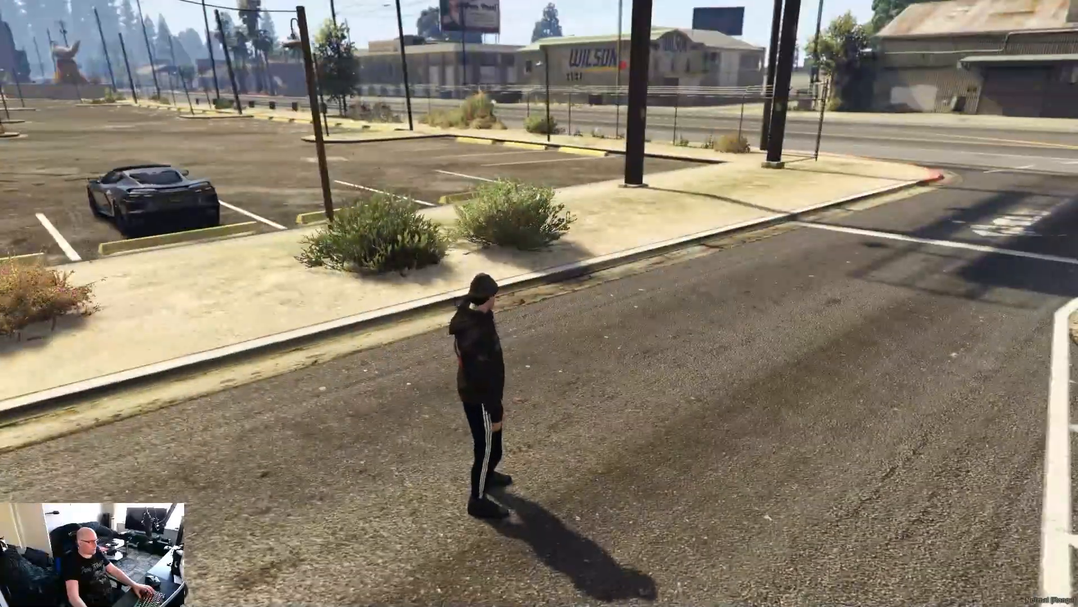
key(w)
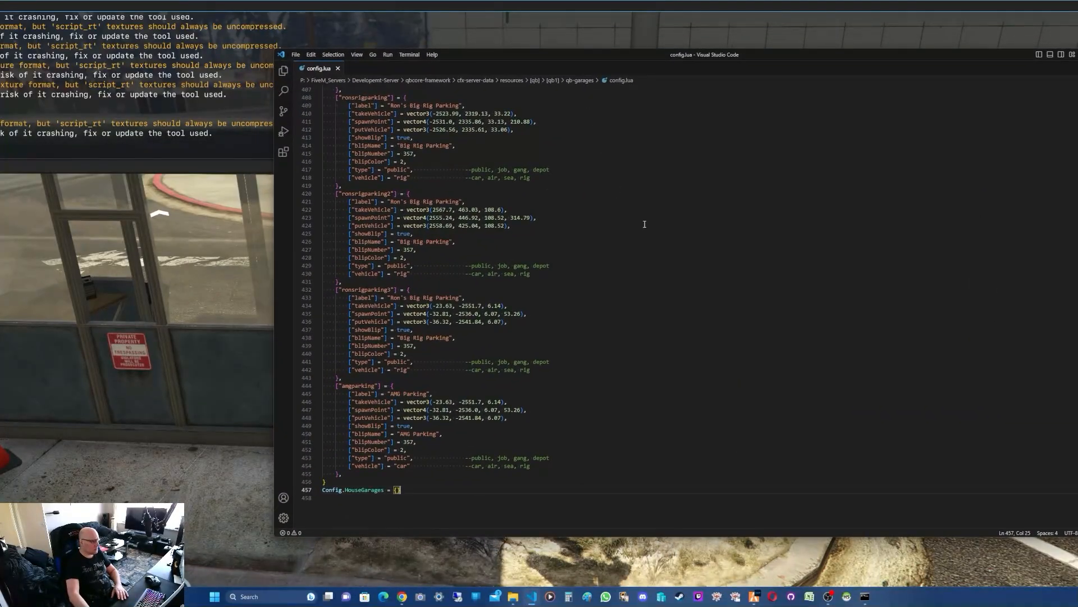
mouse_move(674, 258)
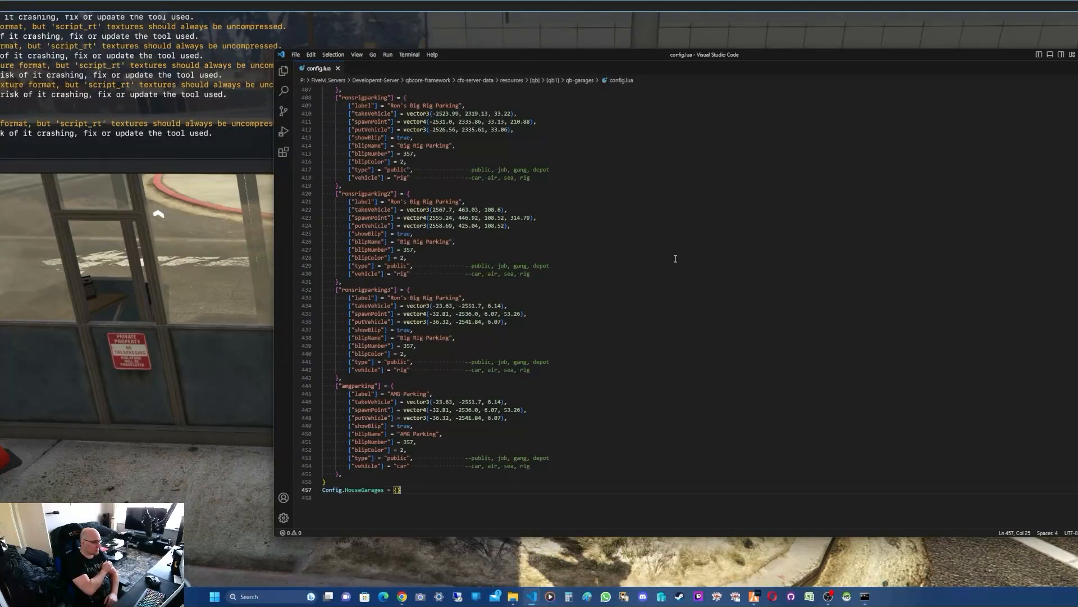
mouse_move(579, 61)
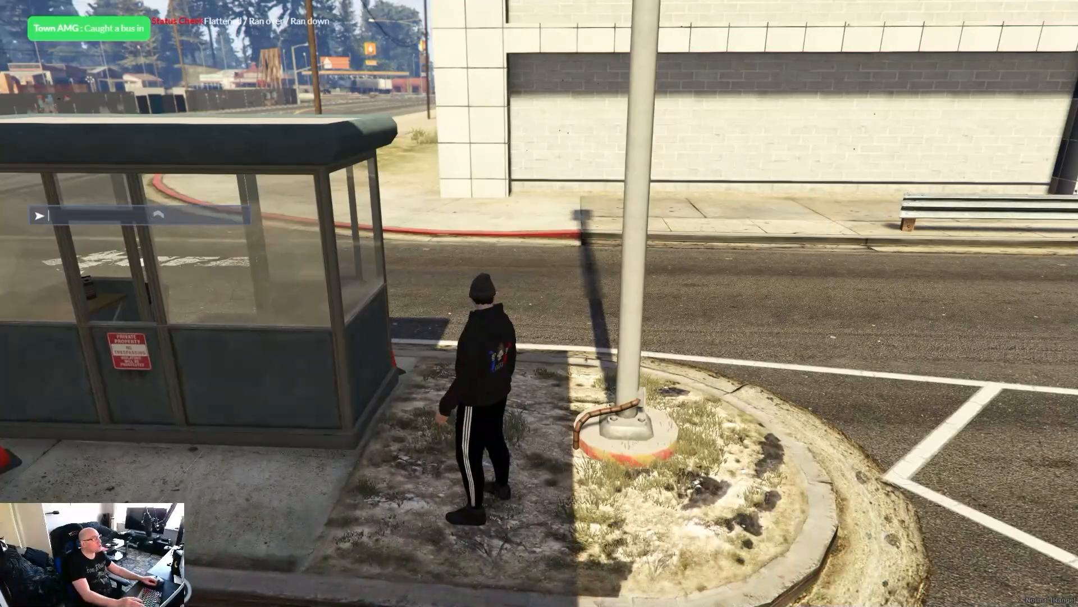
- Run /vector3 in chat to copy the bus-shelter position's coordinates
text(/v)
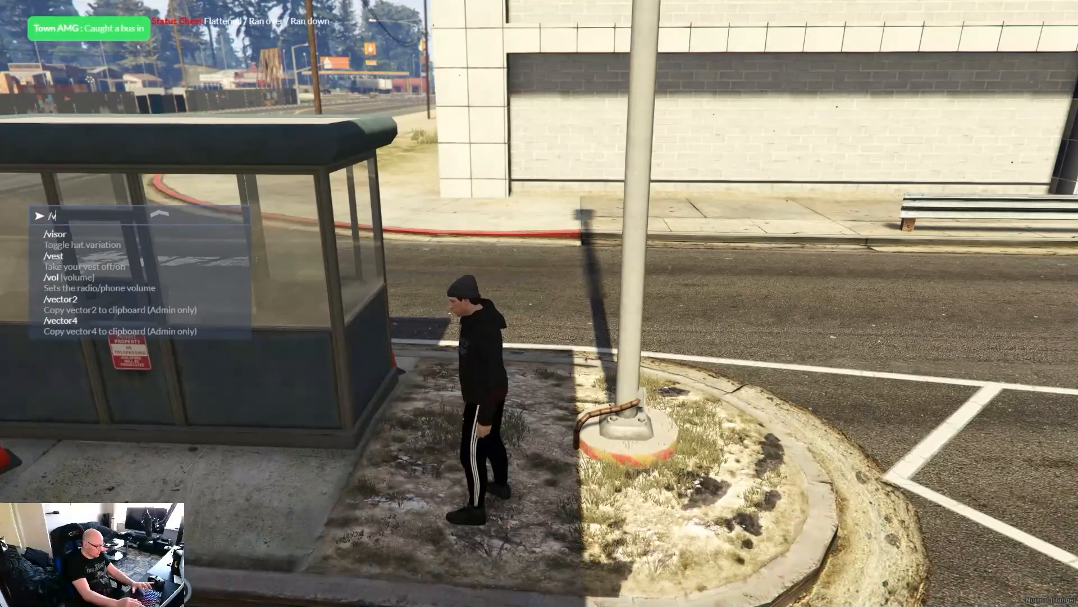
text(ector)
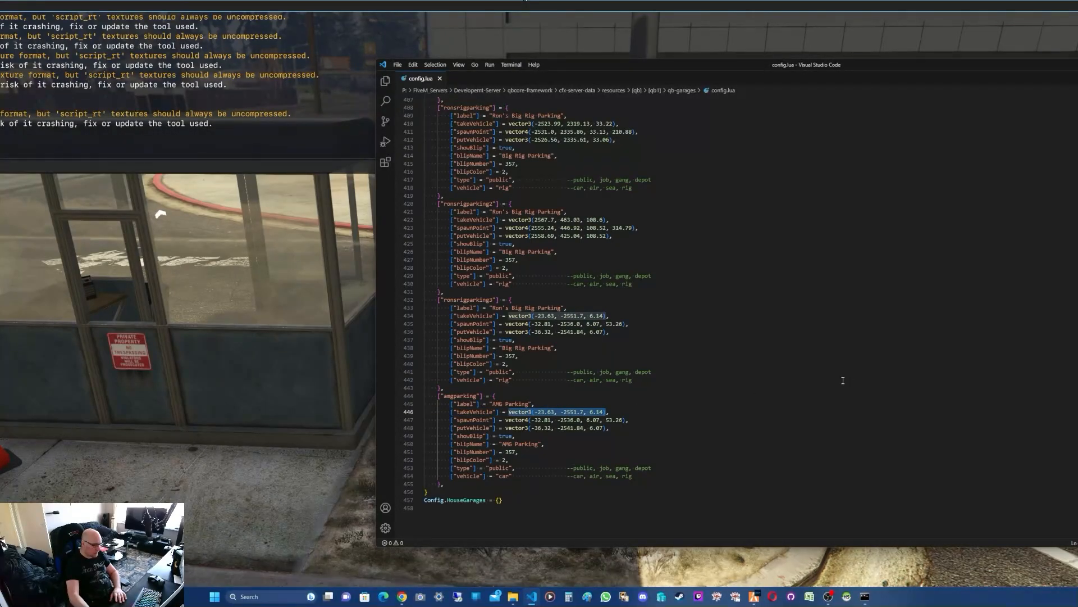
mouse_move(862, 365)
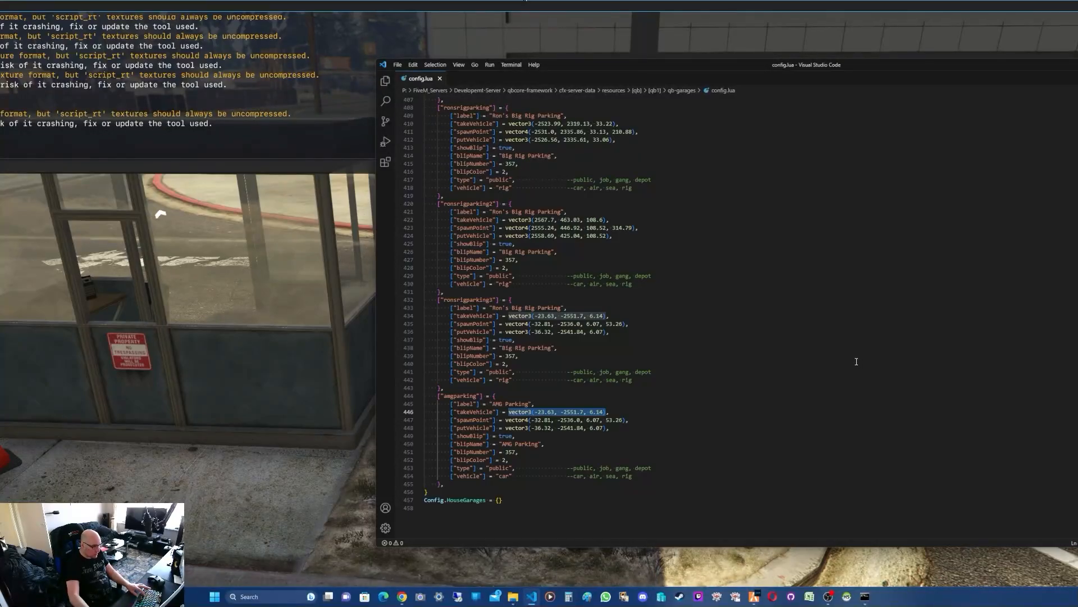
- Replace amgparking's takeVehicle value with vector3(85.08, 6417.4, 31.54)
text(85.08, 6417.4, 31.54)
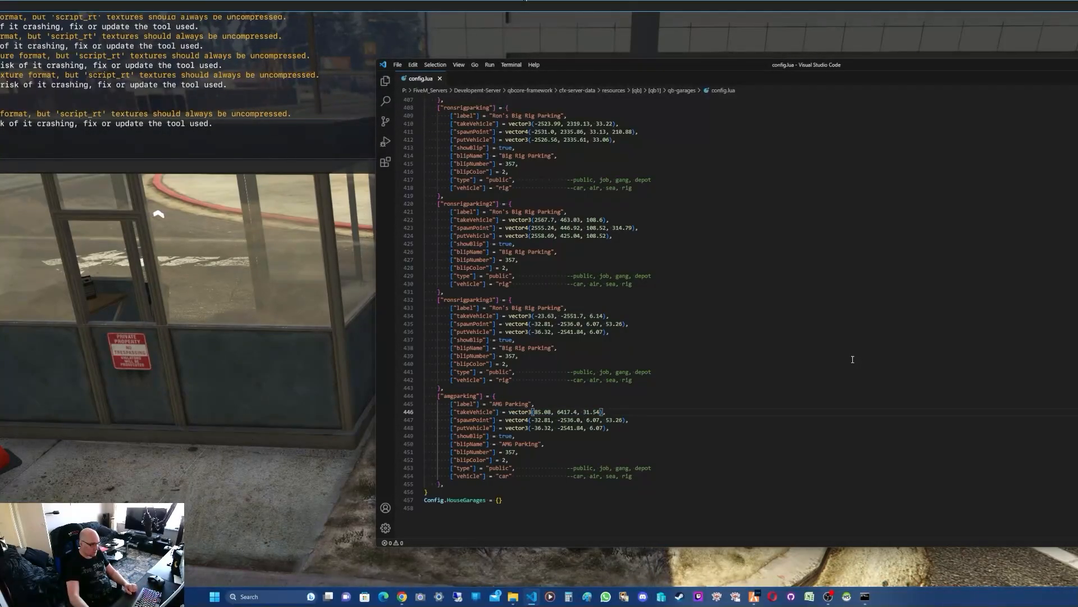
mouse_move(347, 346)
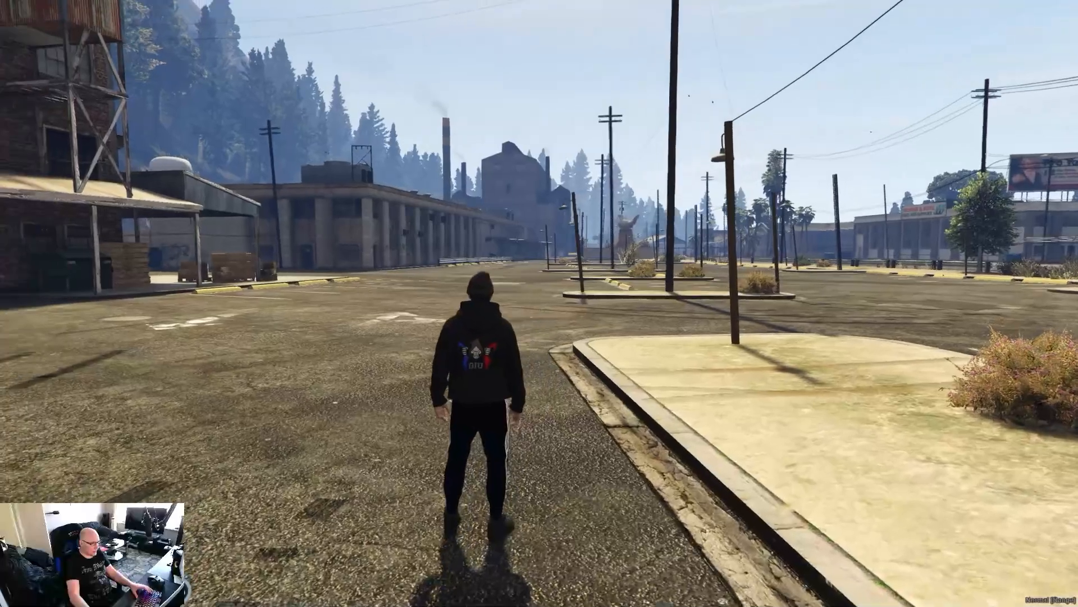
- Move into the open lot and run /vector3 to copy that spot's coordinates
key(w)
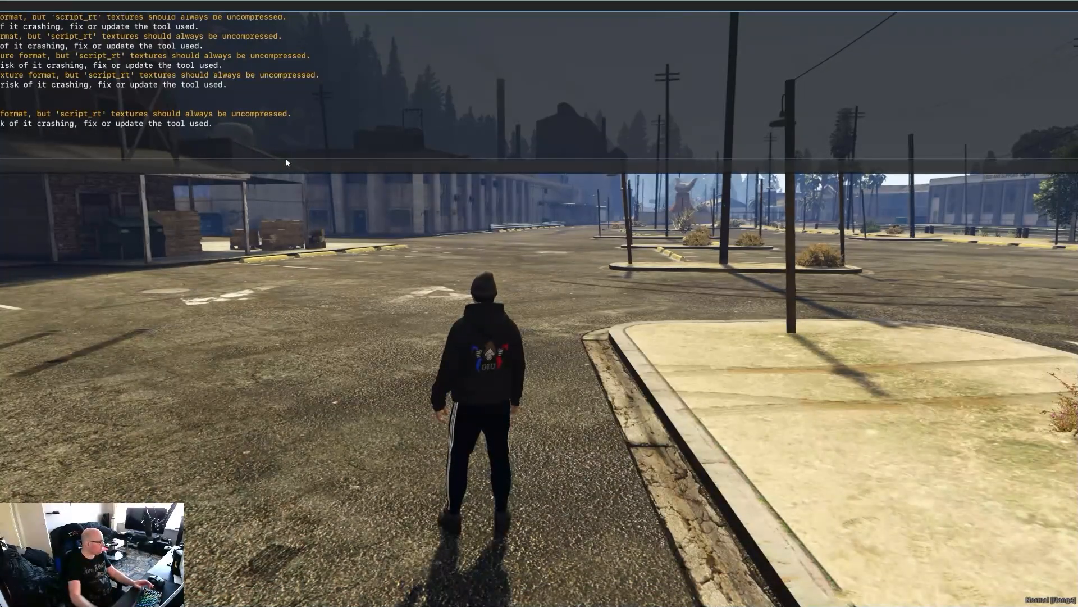
key(t)
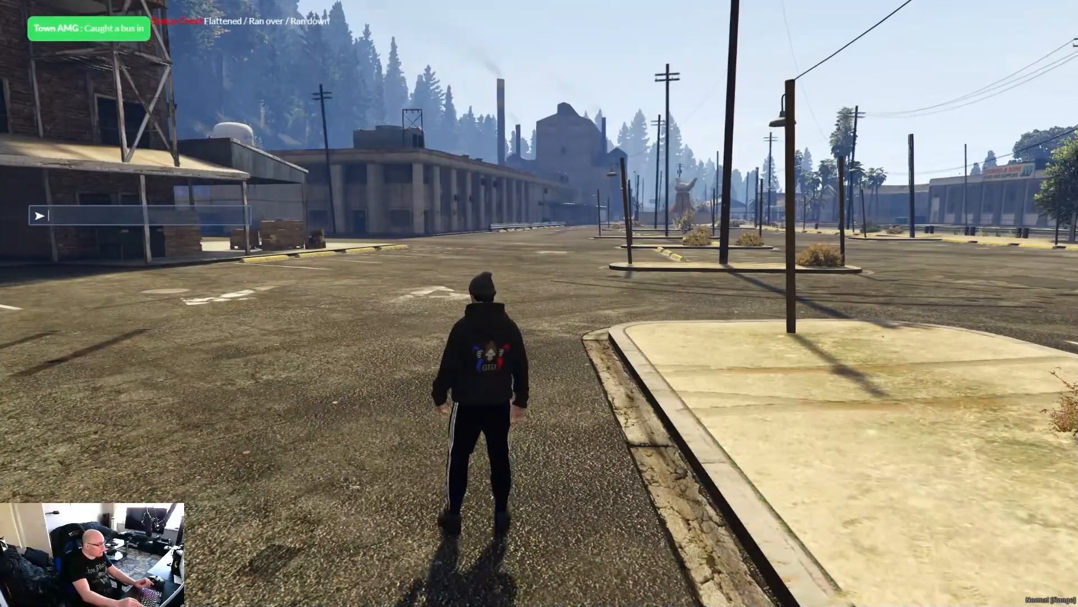
text(/vec)
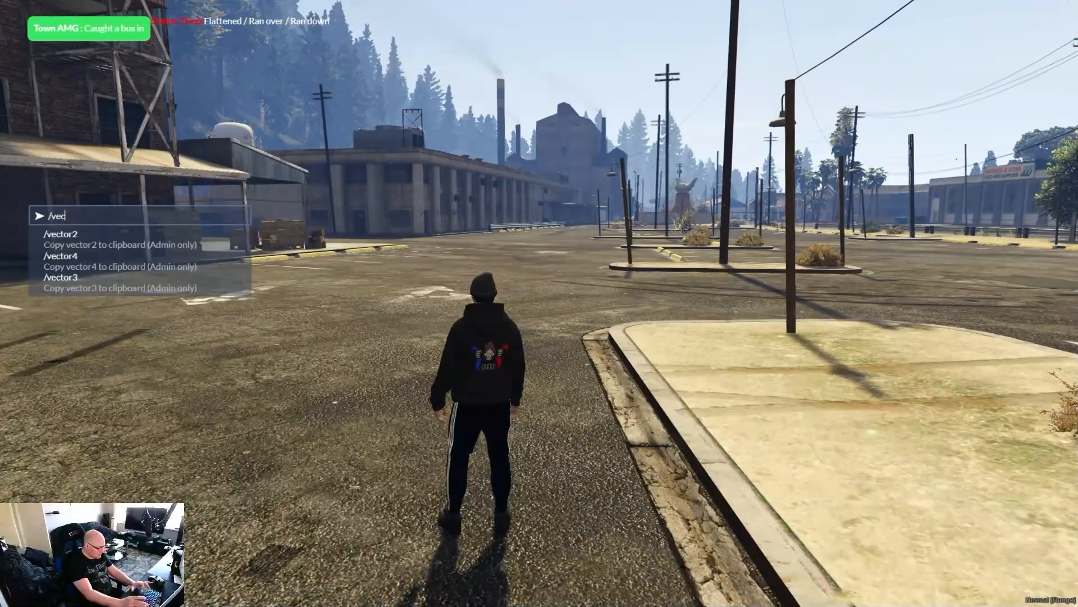
text(tor)
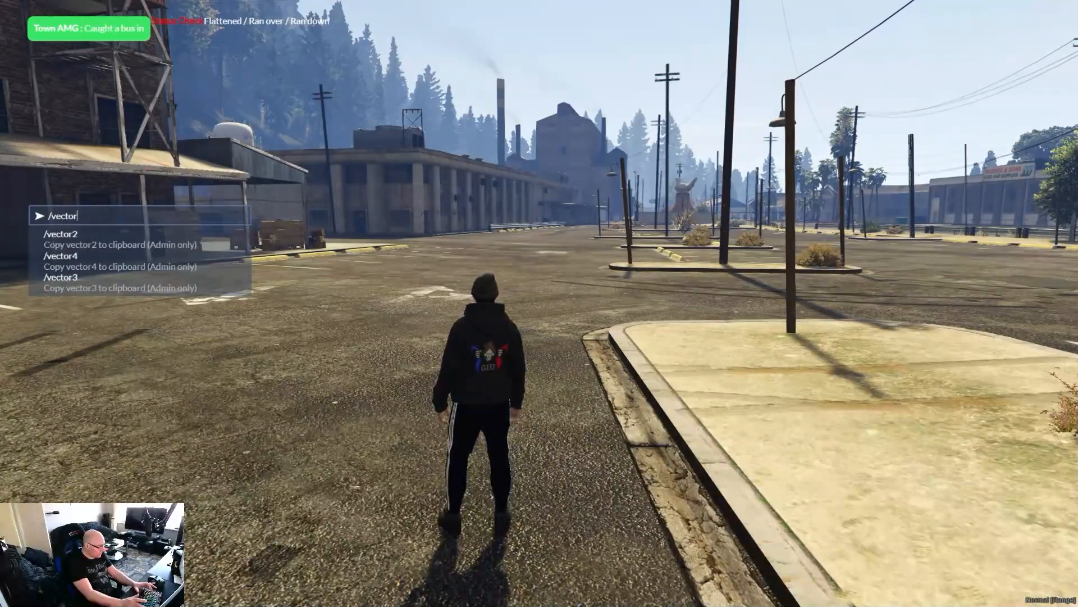
key(Return)
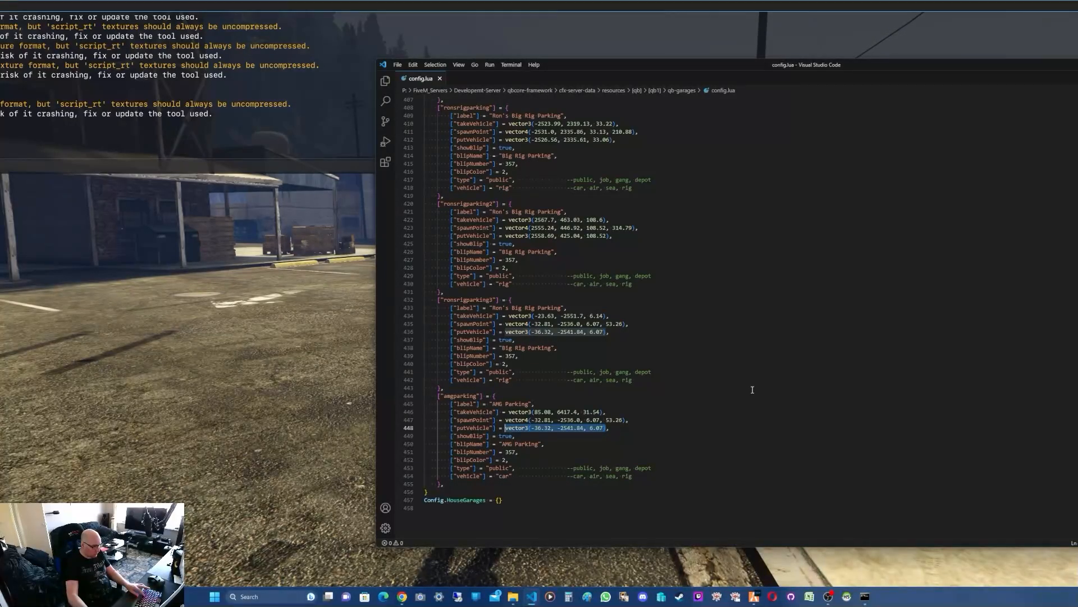
- Set amgparking's putVehicle to vector3(92.0, 6300.7, 31.23) and select the spawnPoint value
text(vector3(92.0, 6300.7, 31.23))
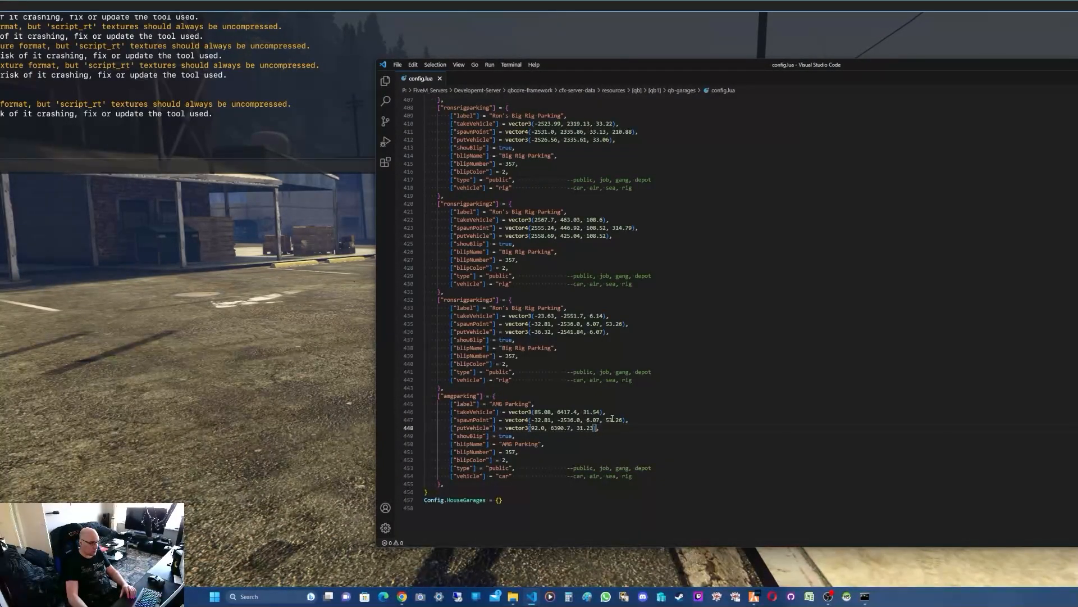
double_click(610, 420)
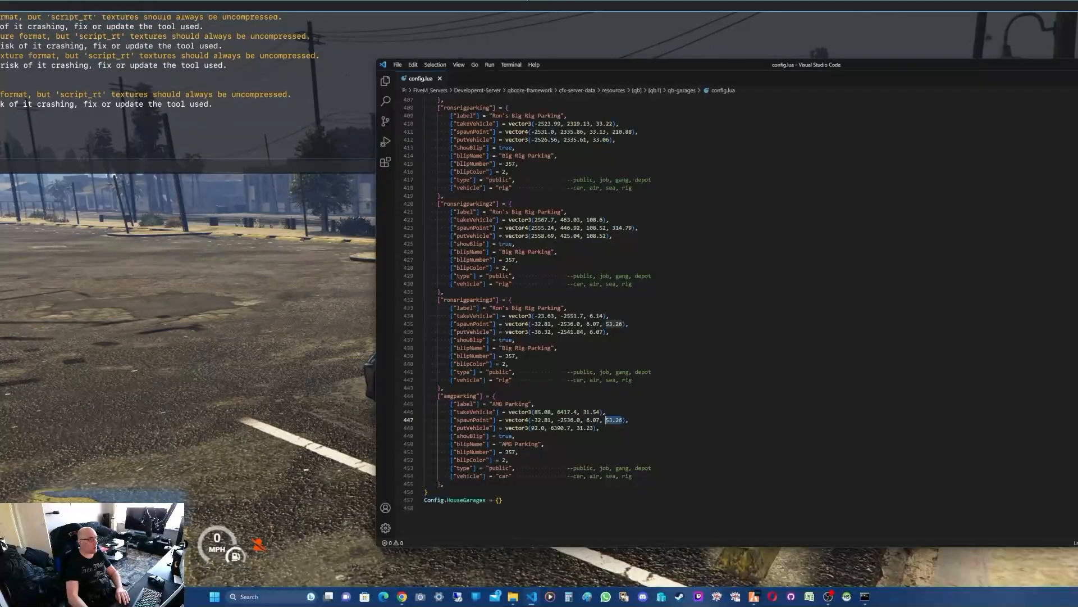
mouse_move(816, 249)
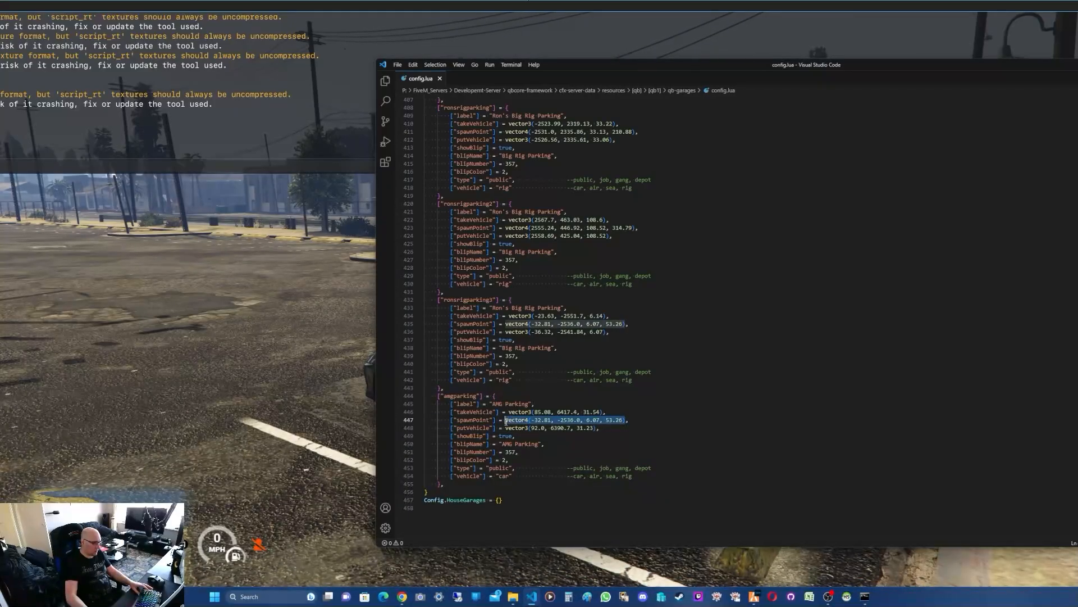
mouse_move(918, 343)
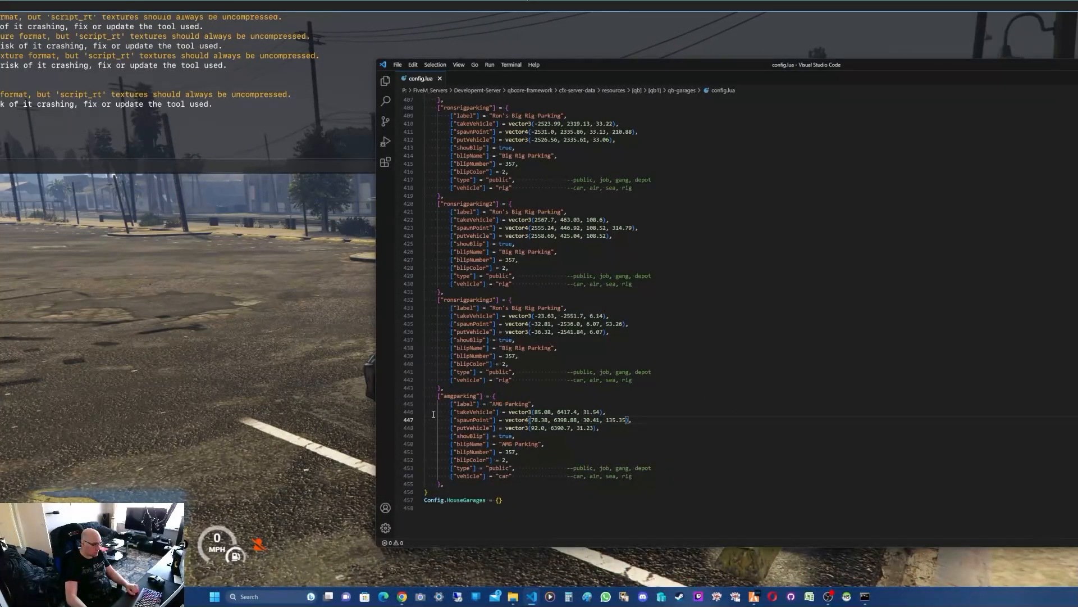
mouse_move(368, 348)
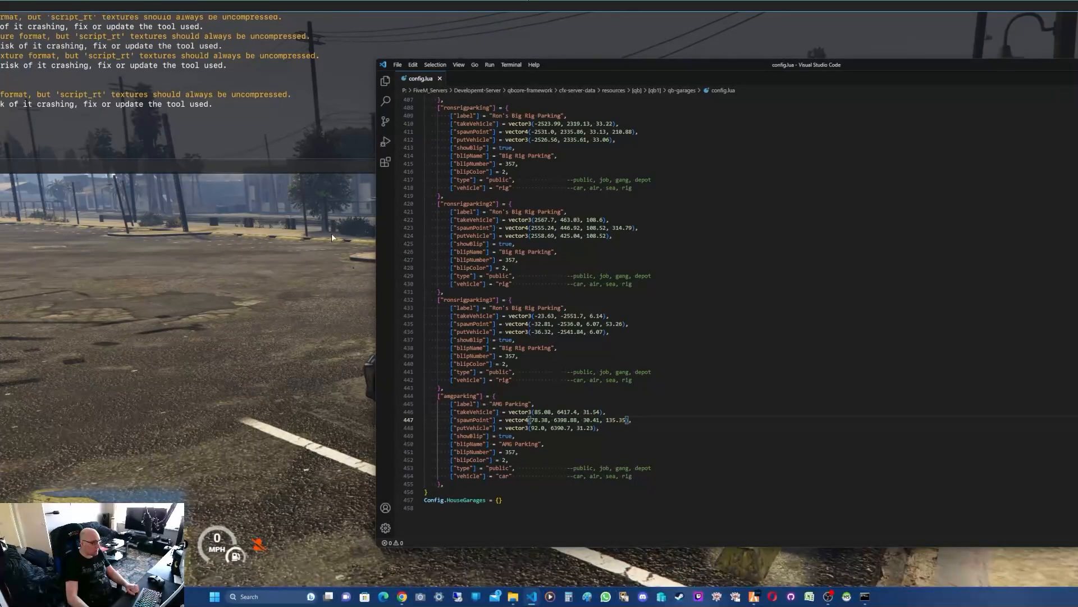
mouse_move(334, 160)
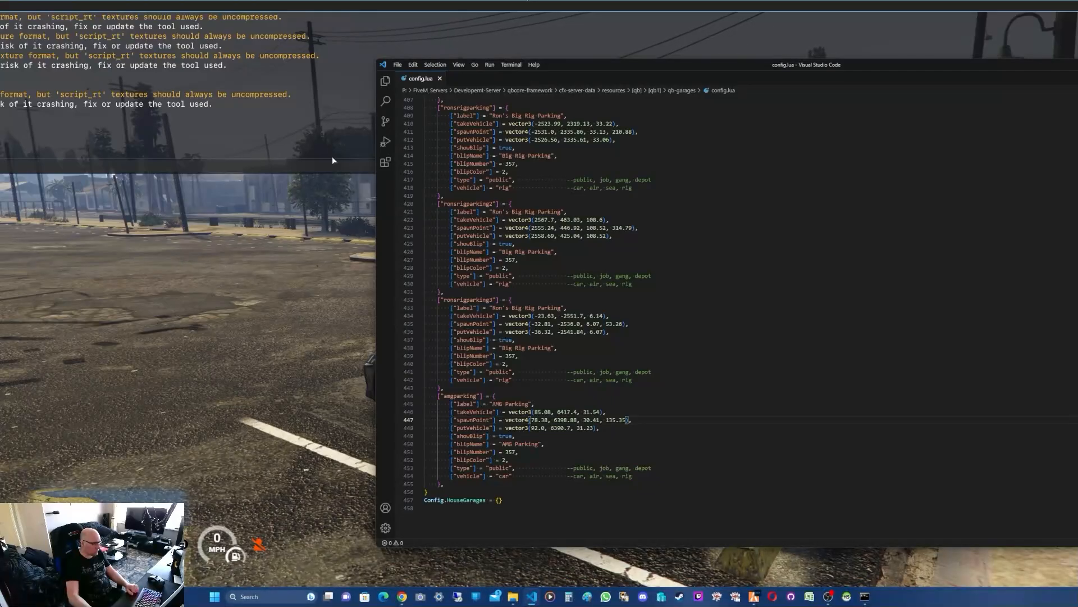
mouse_move(334, 168)
text(/ensure)
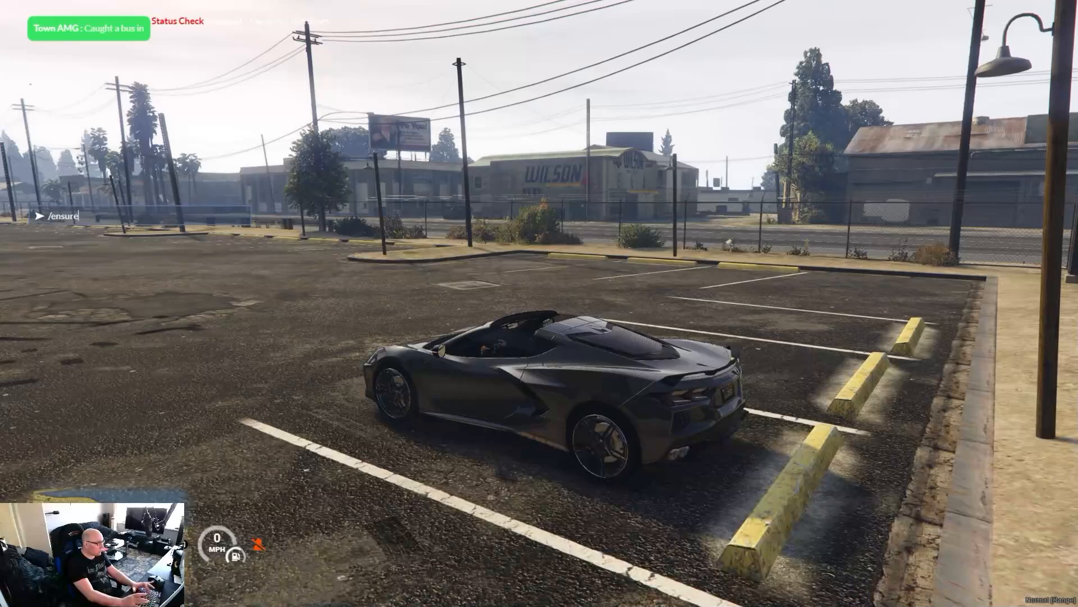
- Enter /ensure qb-garages in chat to restart the garages resource
text(qb-)
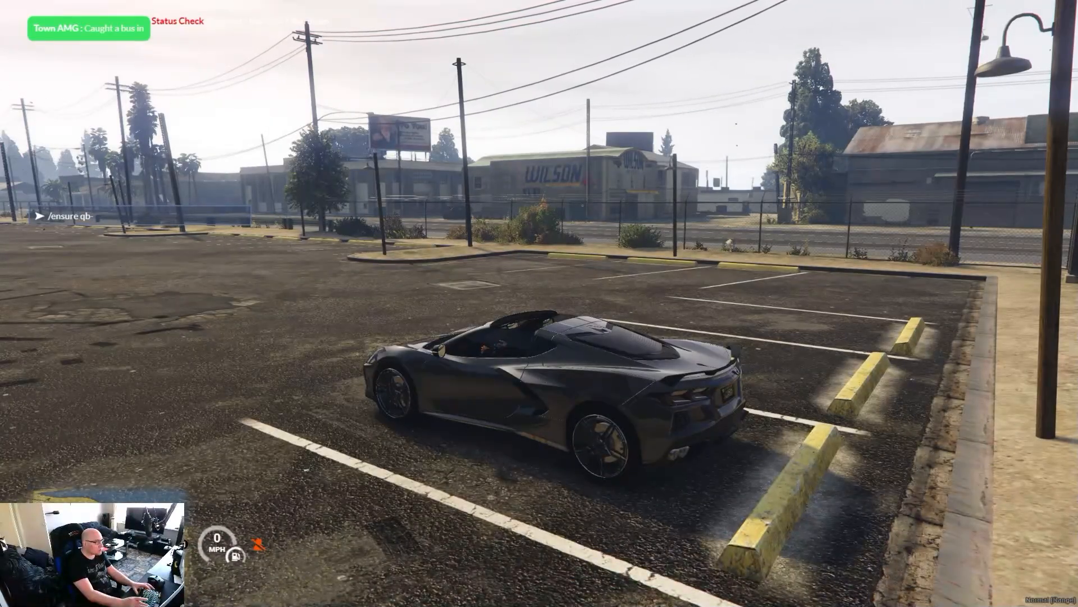
text(gar)
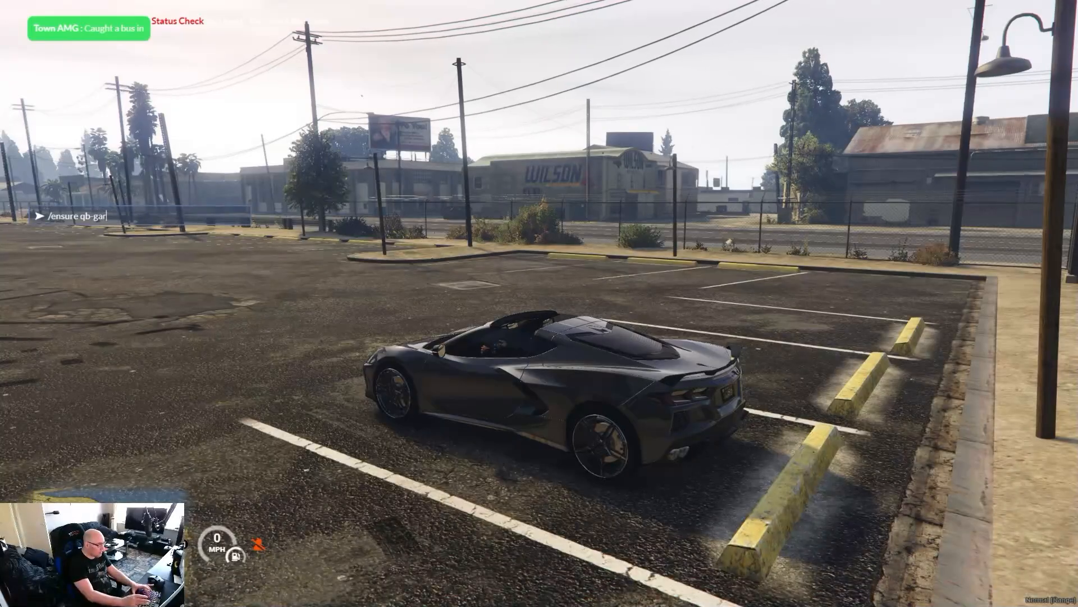
text(ages)
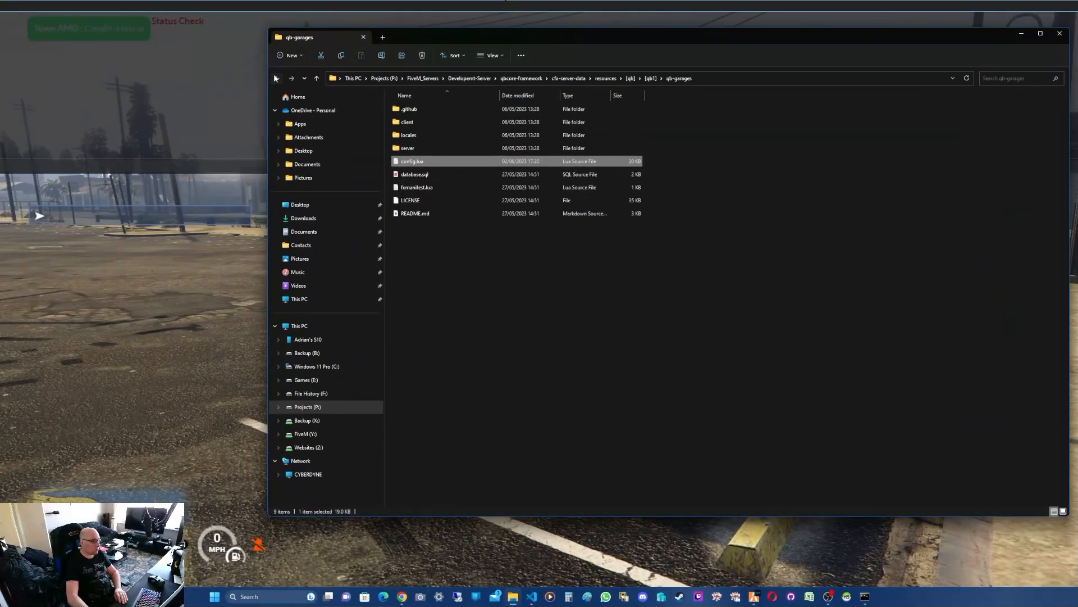
- Return from the qb-garages folder up to the [qb1] folder of all qb resources
right_click(413, 317)
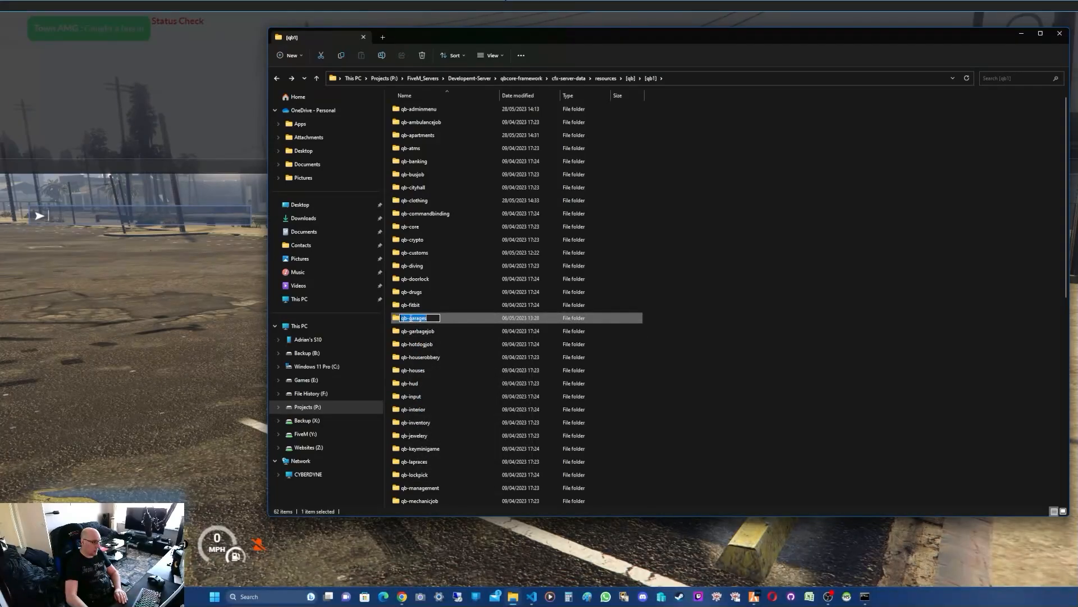
mouse_move(416, 343)
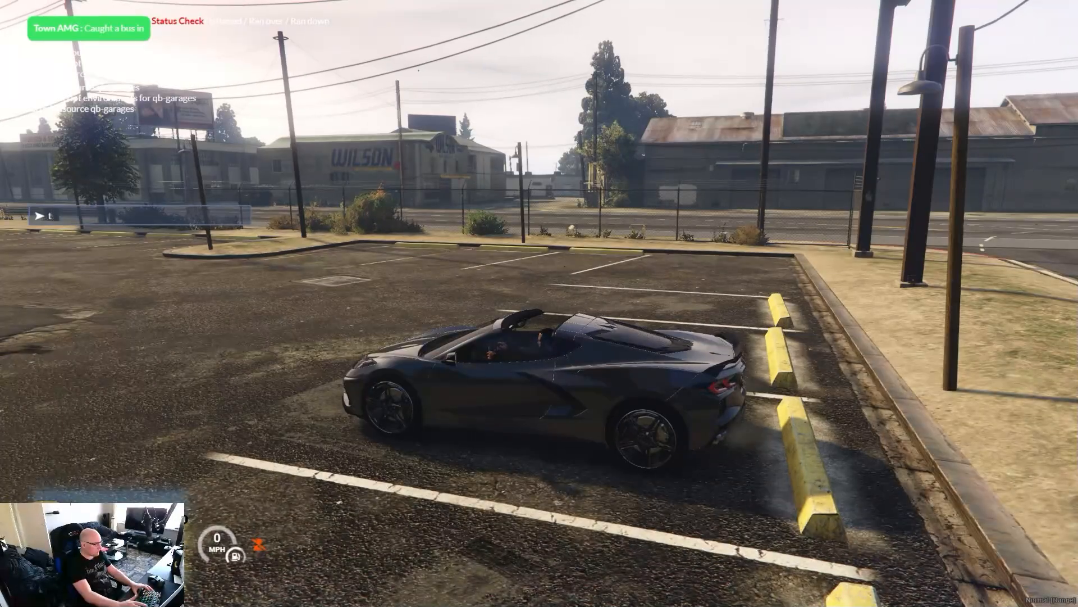
- Run /dv, then reach Vehicle Options from the admin menu while in the grey sports car
text(/dv)
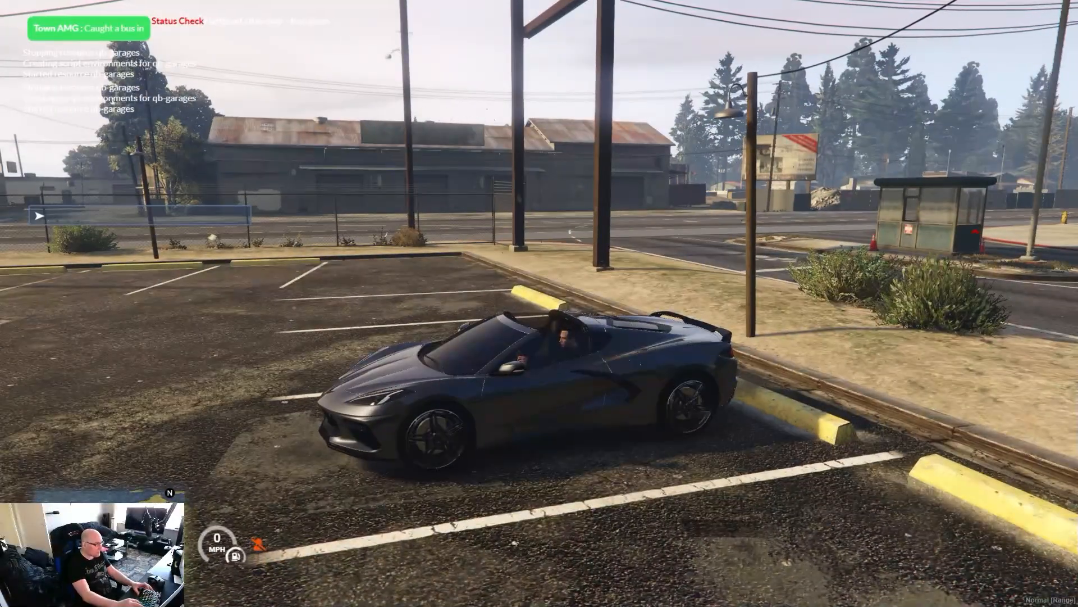
text(/)
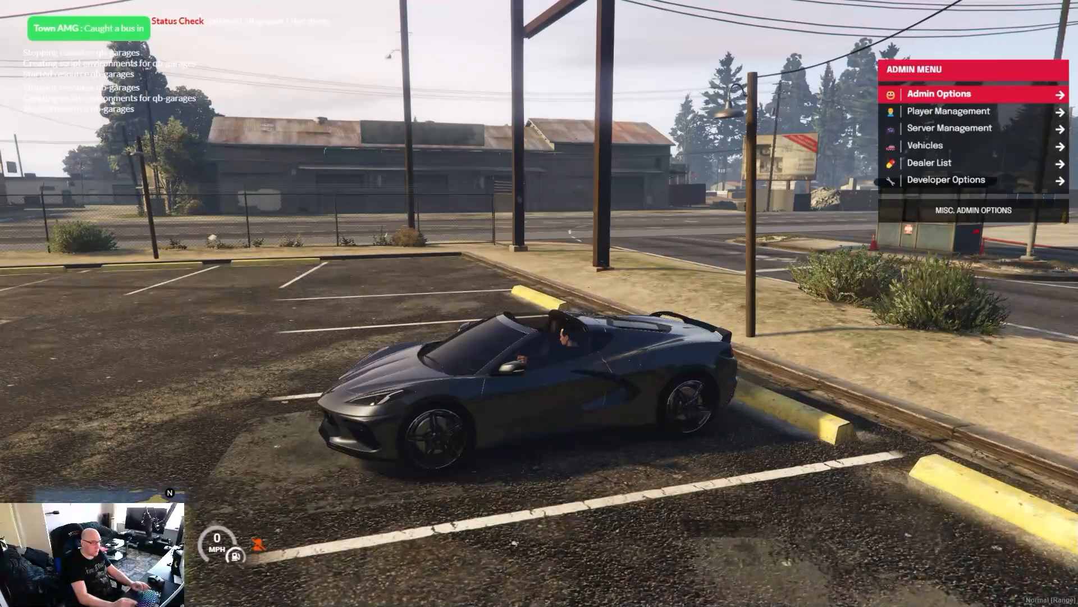
click(925, 145)
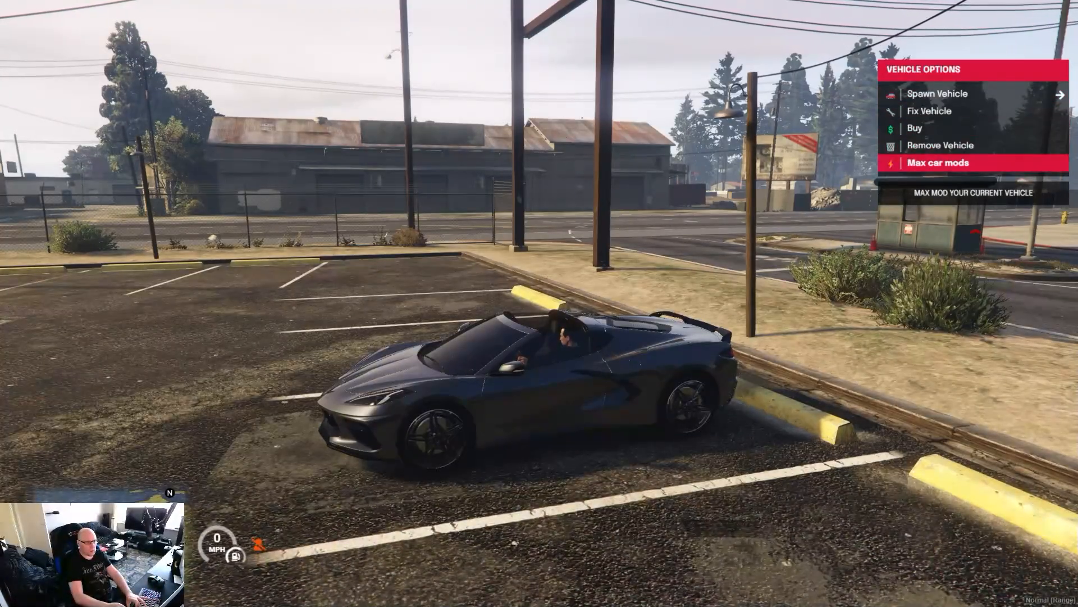
scroll(up, 3)
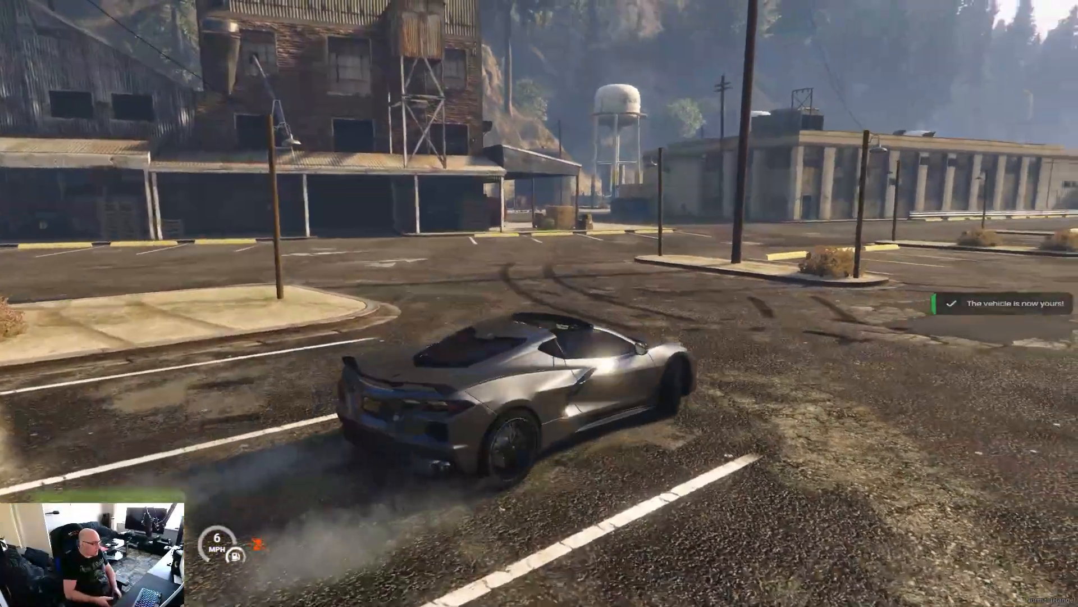
- Drive the grey sports car to AMG Parking and store it with E
key(w)
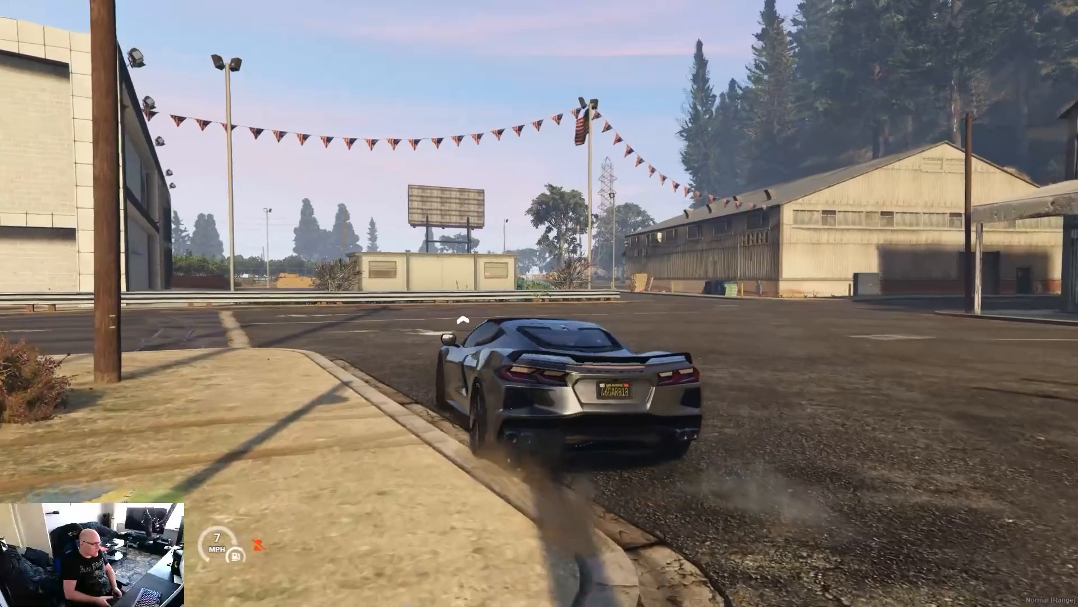
key(w)
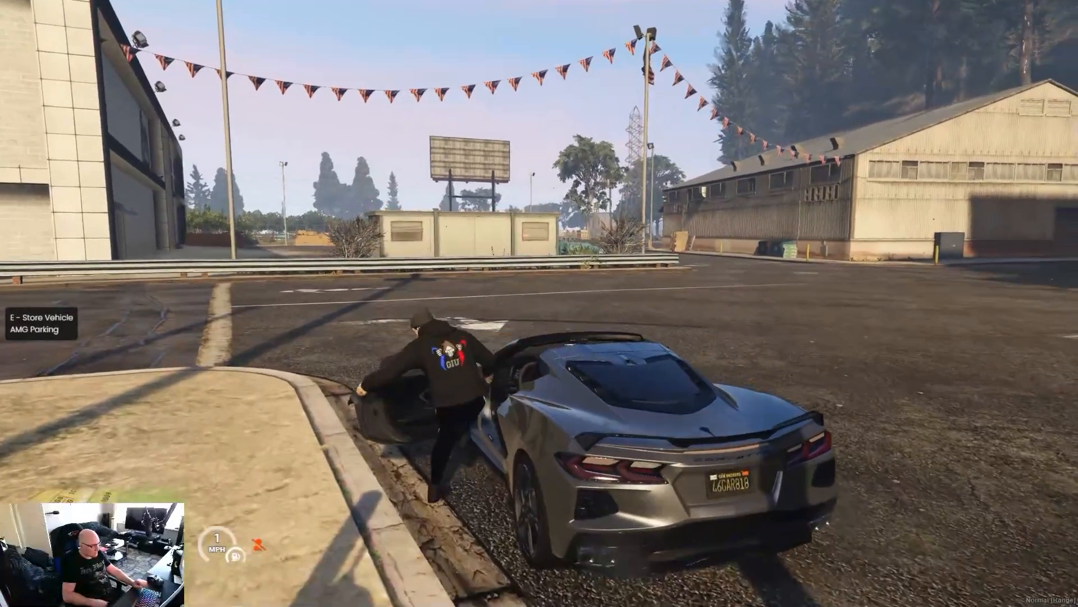
key(e)
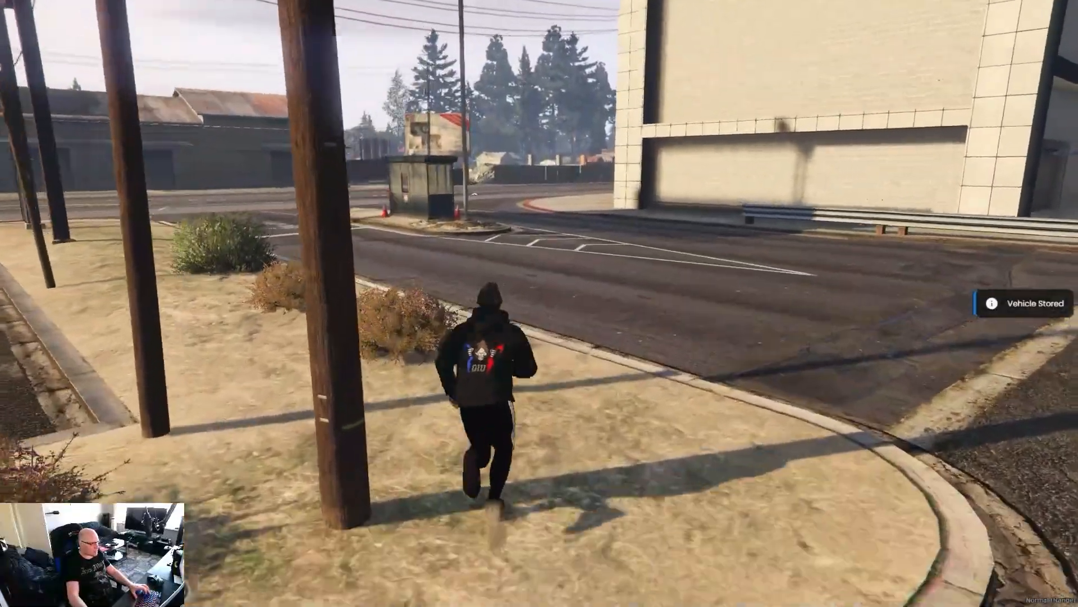
- Walk to the AMG Parking garage point and bring up its garage menu
key(w)
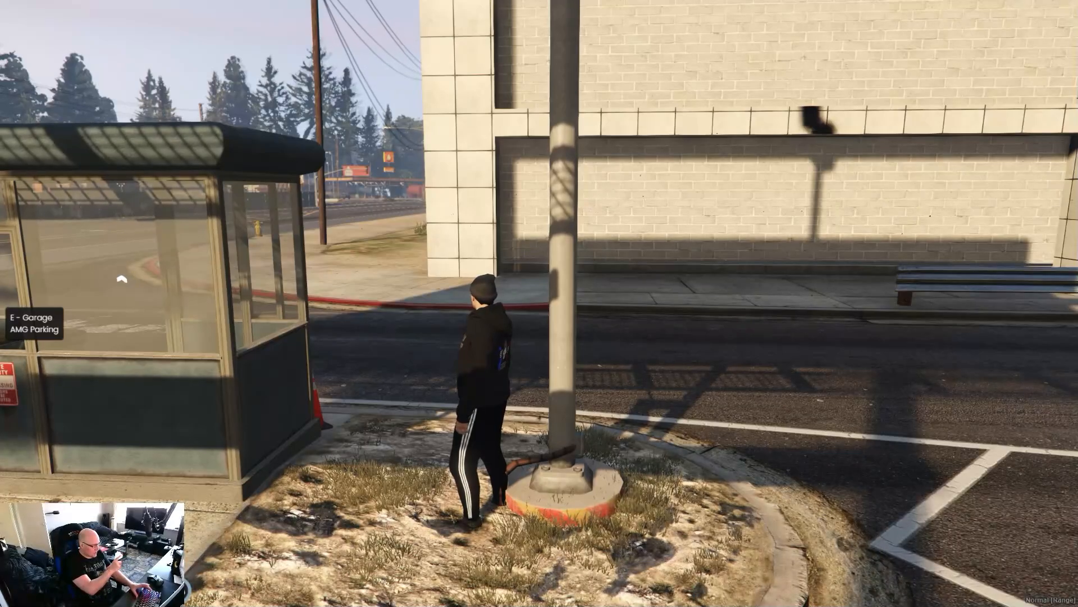
key(E)
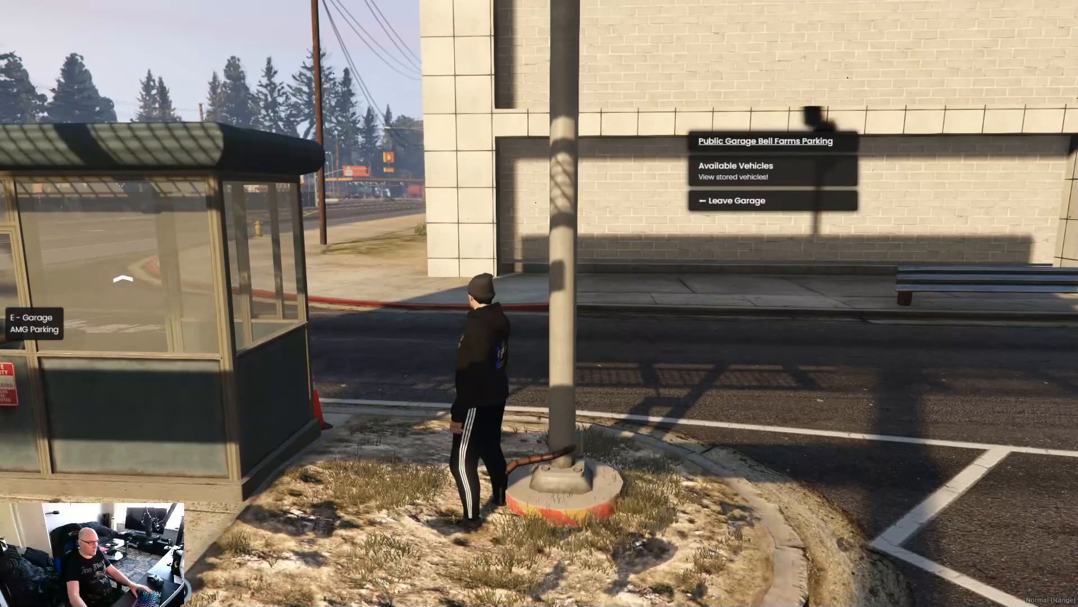
click(735, 171)
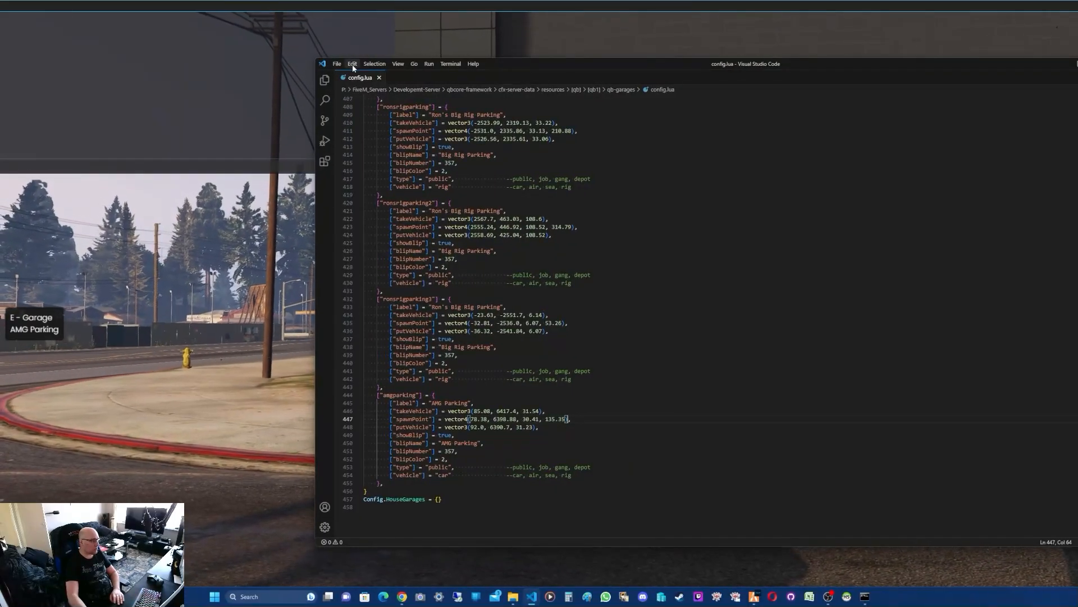
- Start a Find search in config.lua via the Edit menu
click(352, 64)
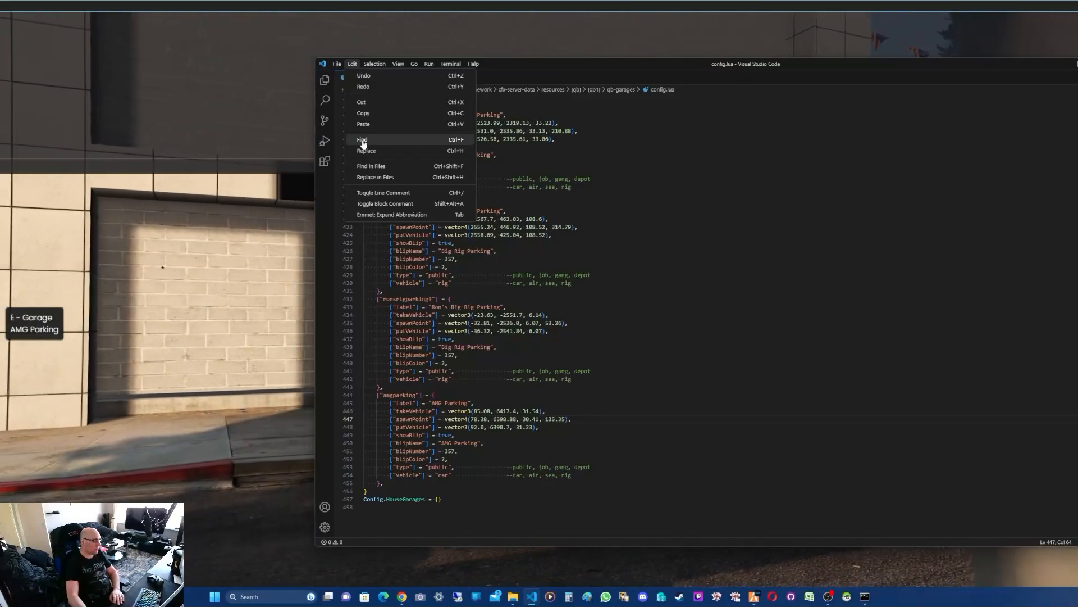
click(361, 139)
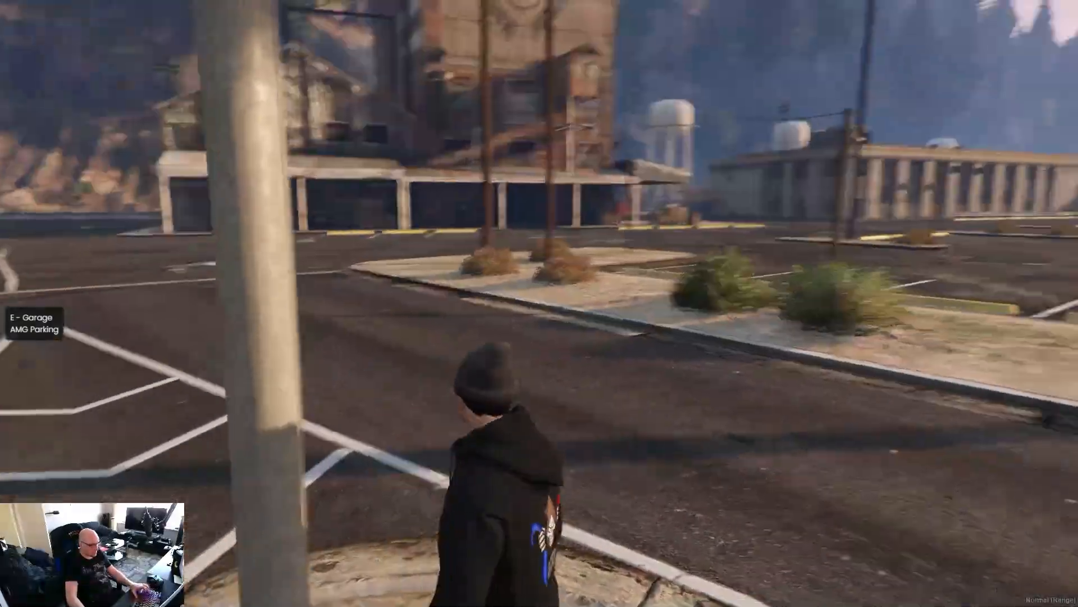
- Walk the character to the garage booth and across the AMG Parking lot
key(w)
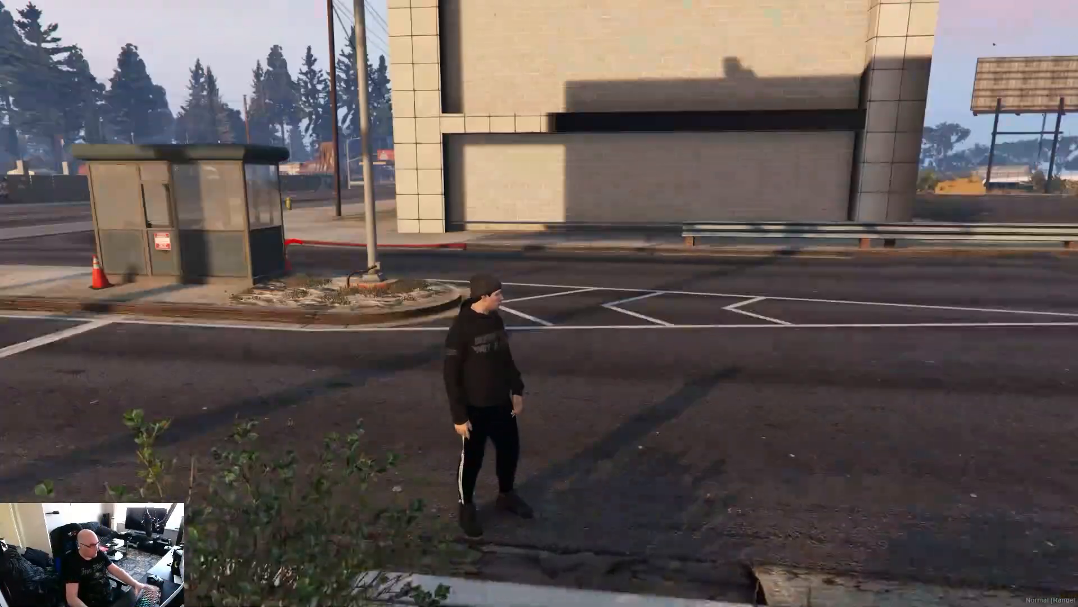
key(w)
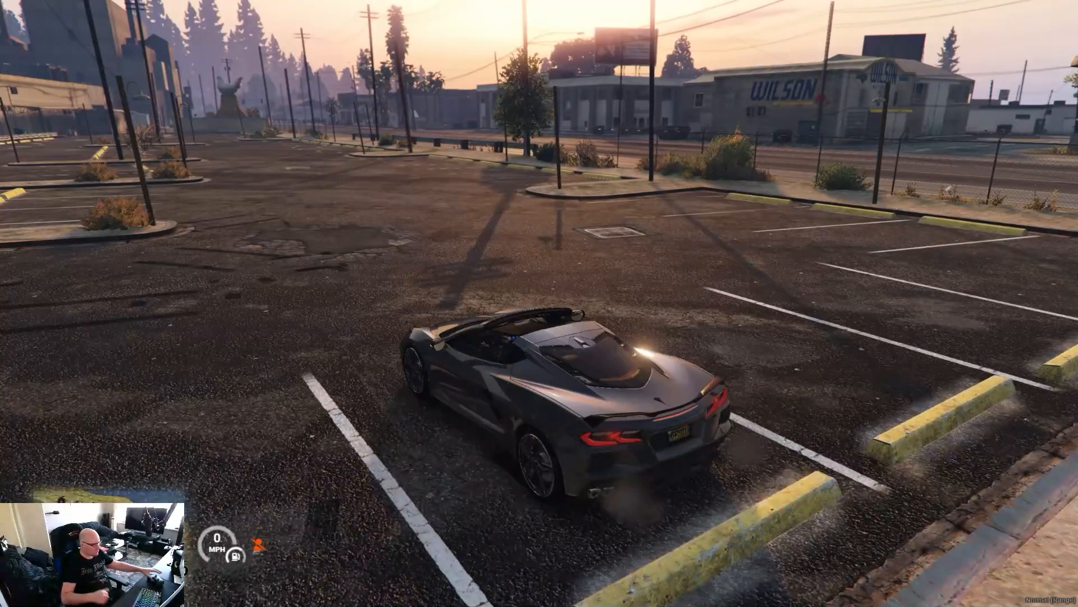
- Drive the sports car out of the lot to the store point and store it with E
key(w)
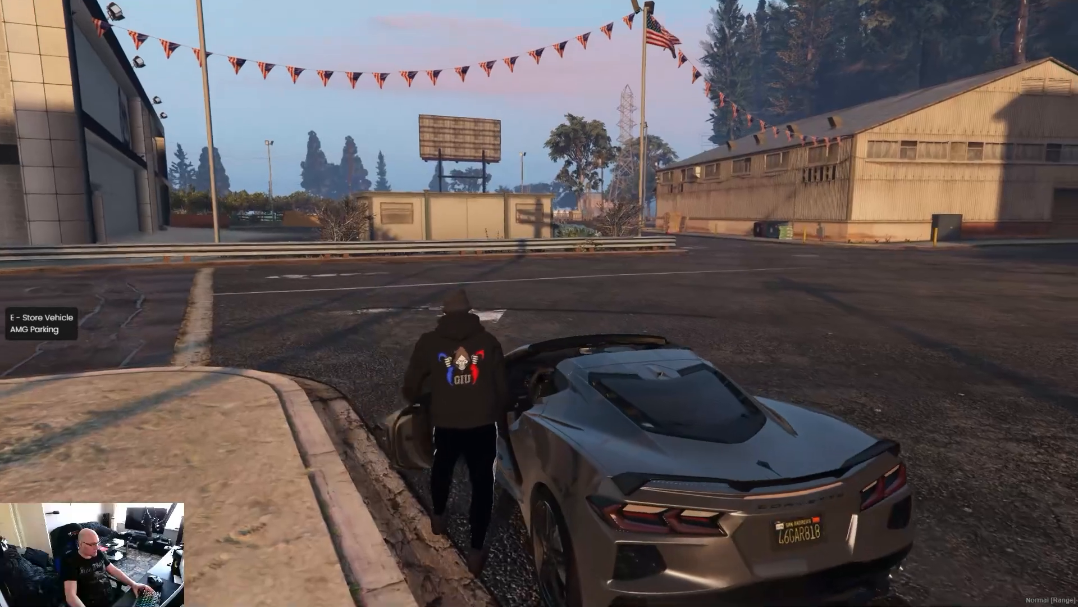
key(e)
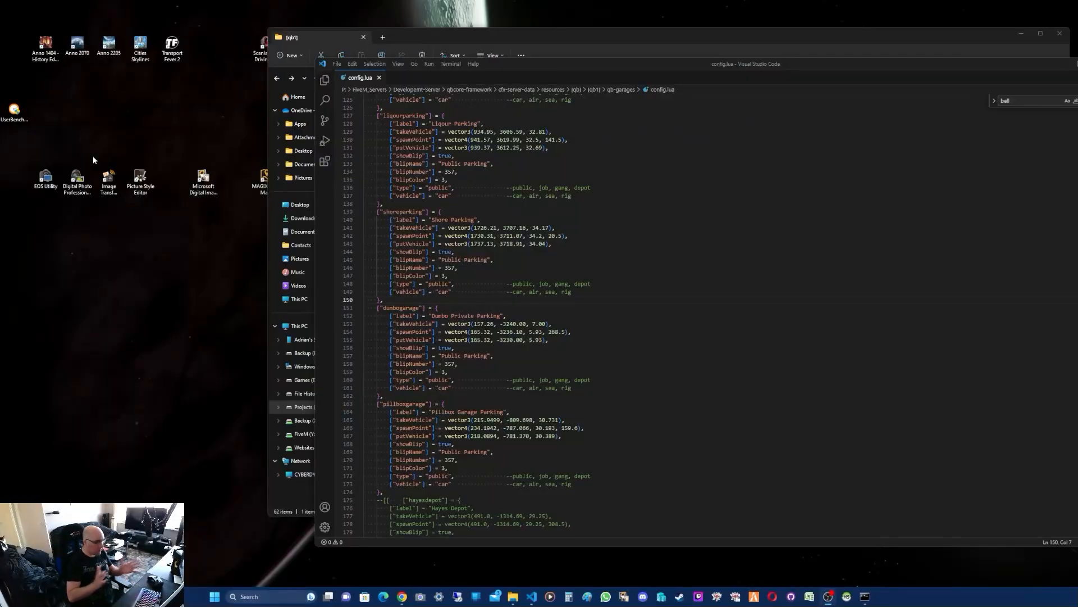
mouse_move(489, 301)
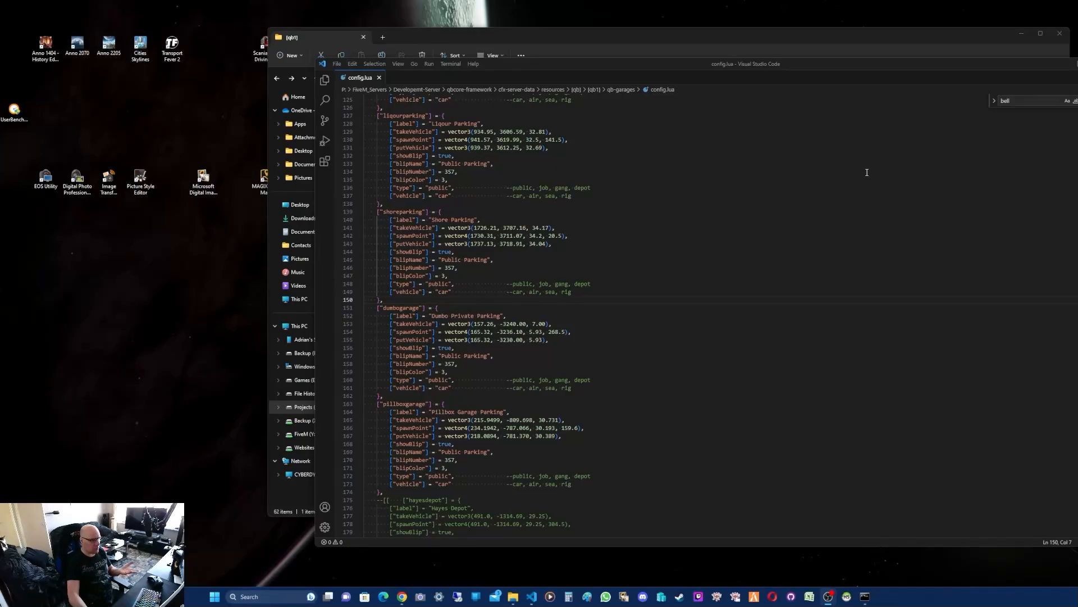
mouse_move(828, 205)
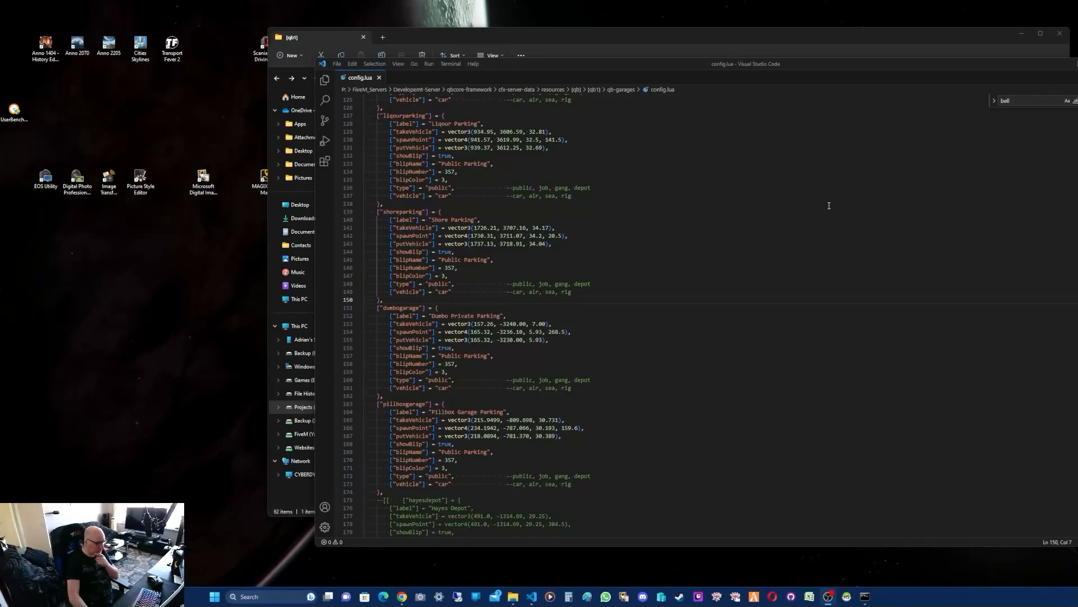
- Scroll config.lua down to the amgparking entry at the end of Config.Garages
scroll(down, 3)
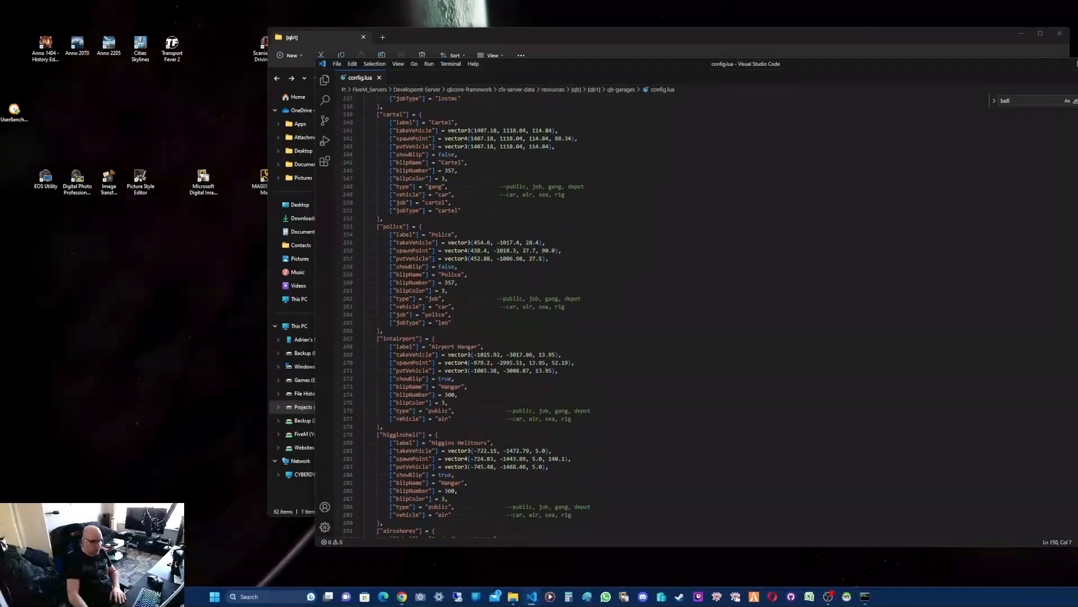
scroll(down, 3)
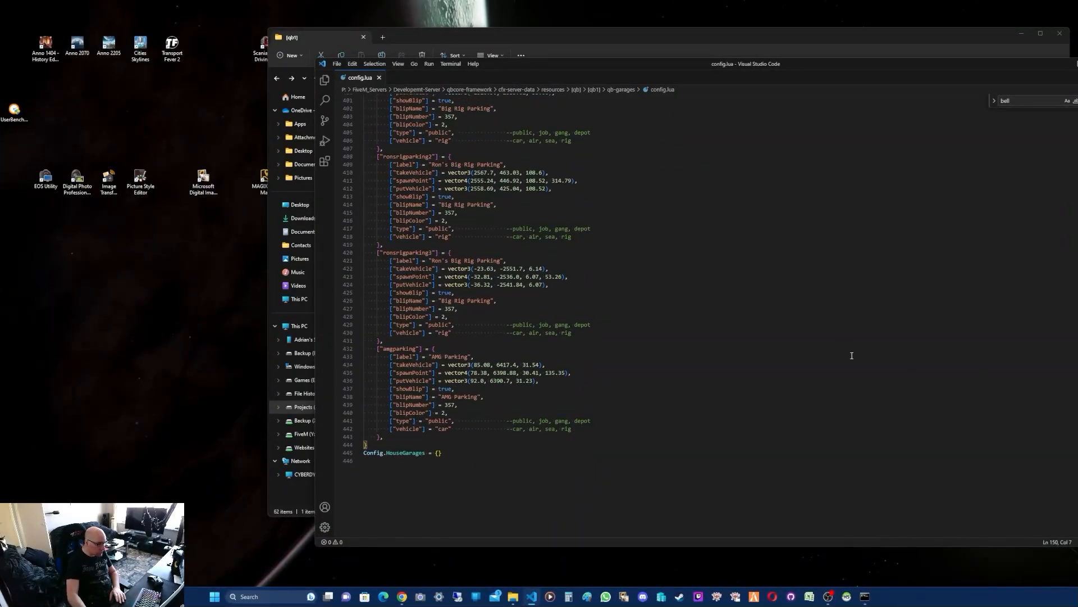
mouse_move(432, 437)
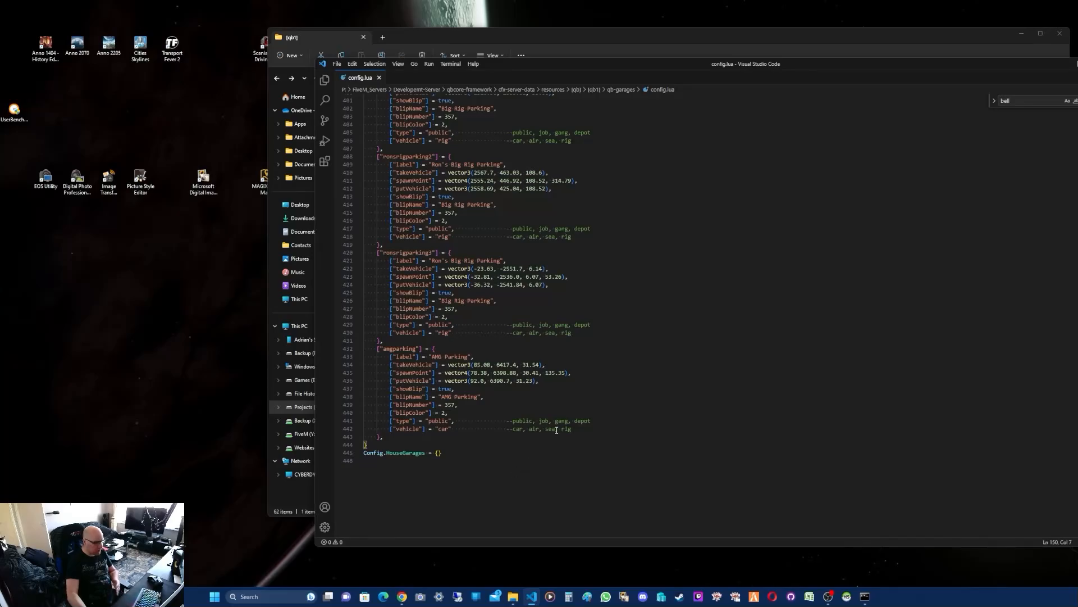
mouse_move(567, 435)
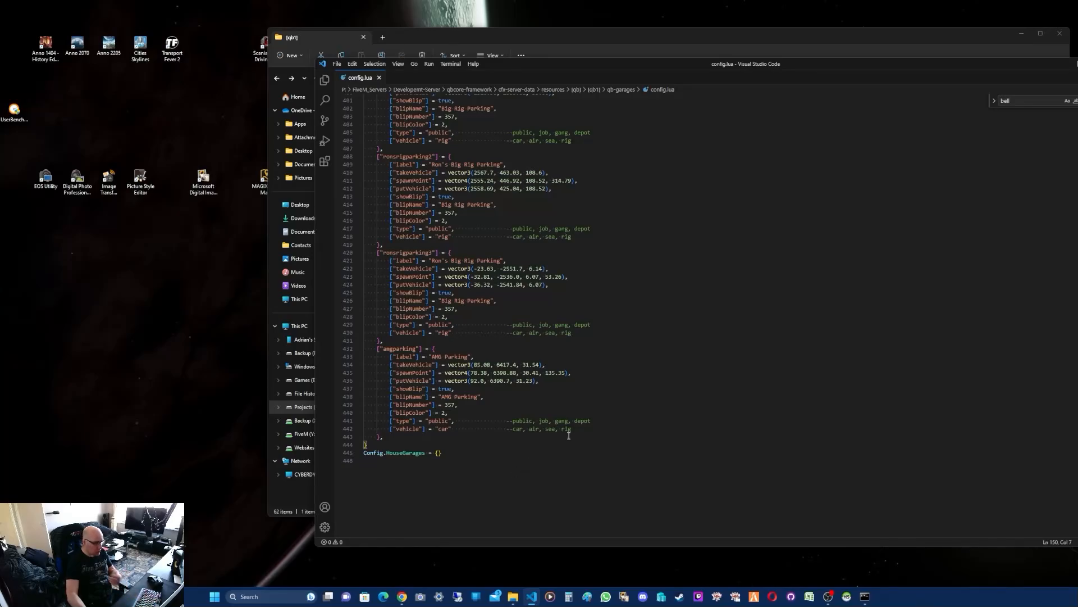
mouse_move(562, 436)
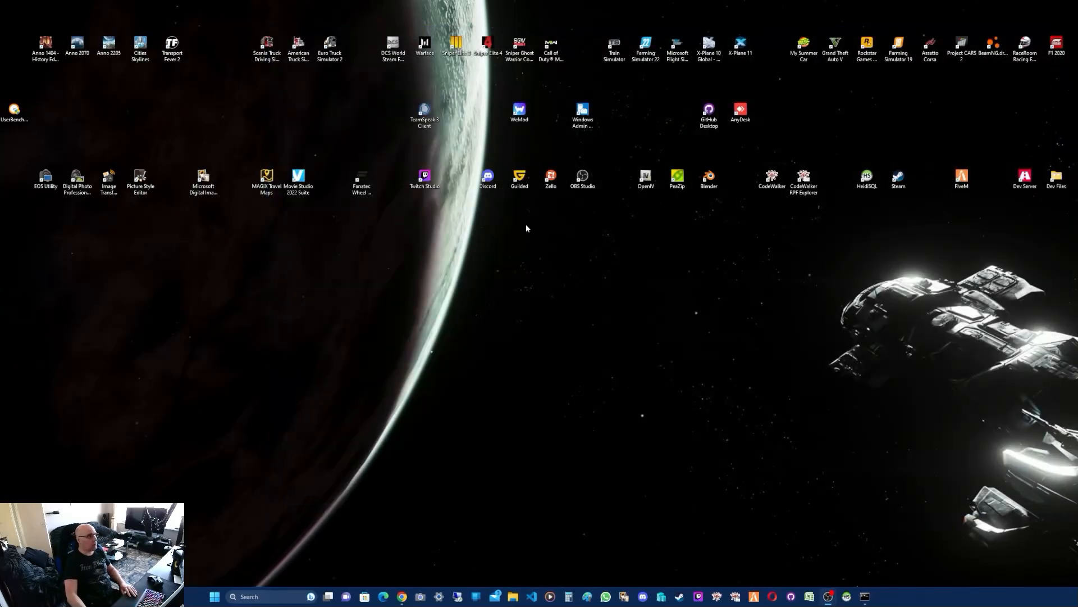
mouse_move(456, 234)
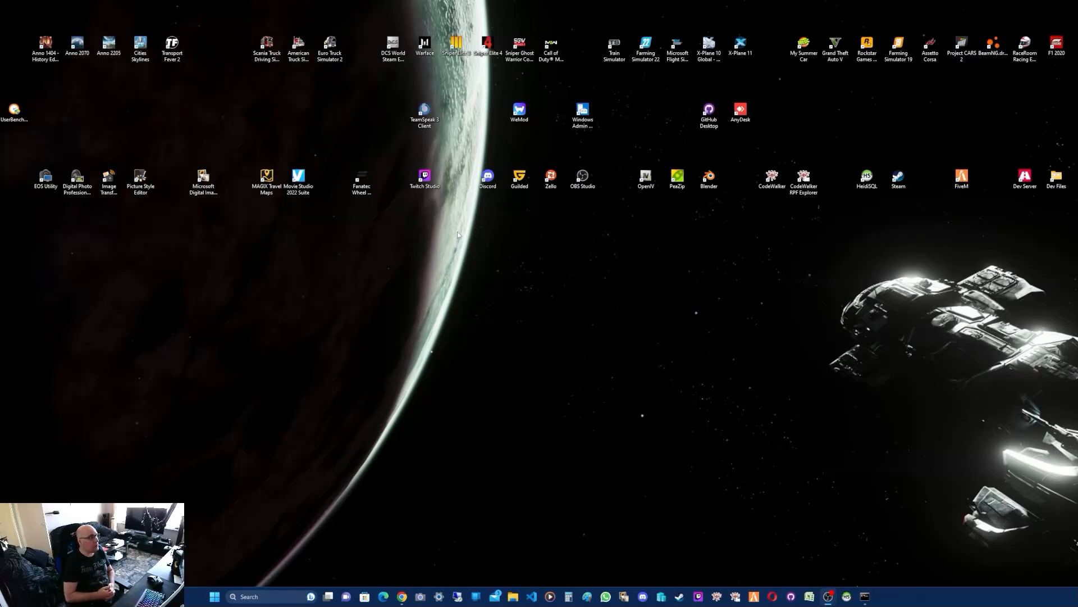